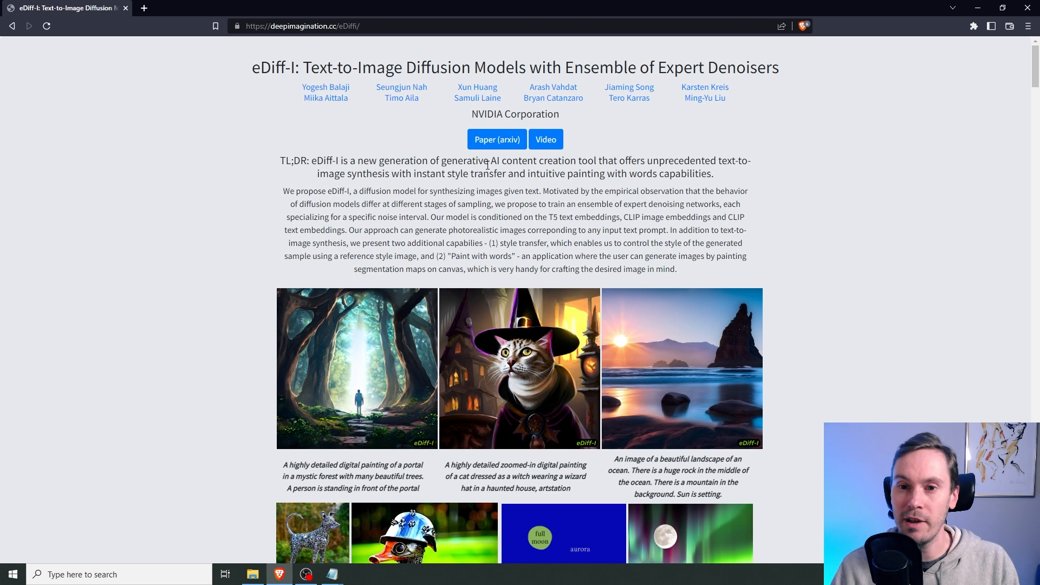
{"action": "mouse_move", "coordinate": [641, 162]}
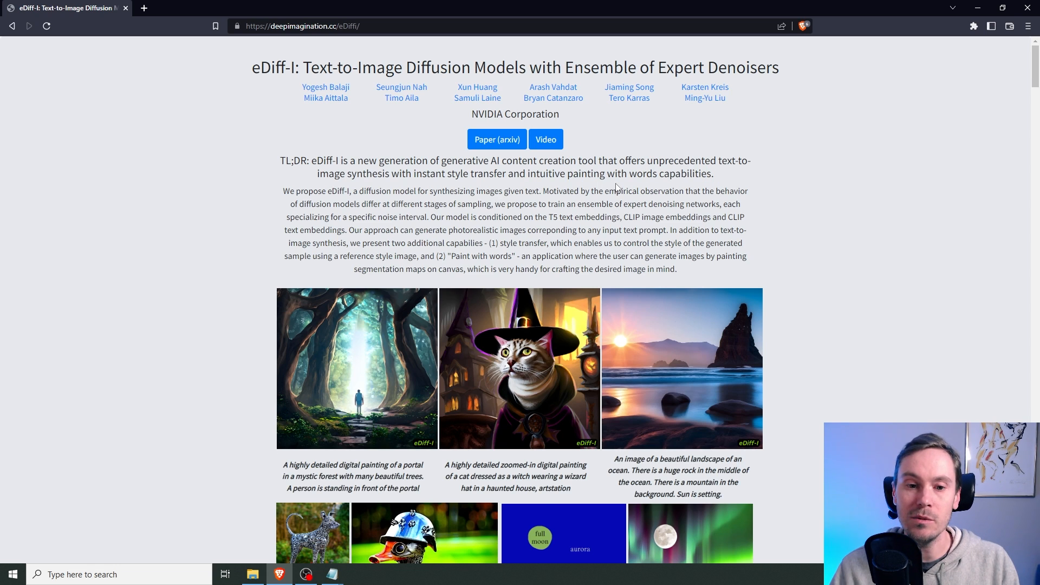
Scroll past the abstract to the example gallery with style-reference and paint-with-words images
{"action": "scroll", "scroll_direction": "down", "scroll_amount": 3}
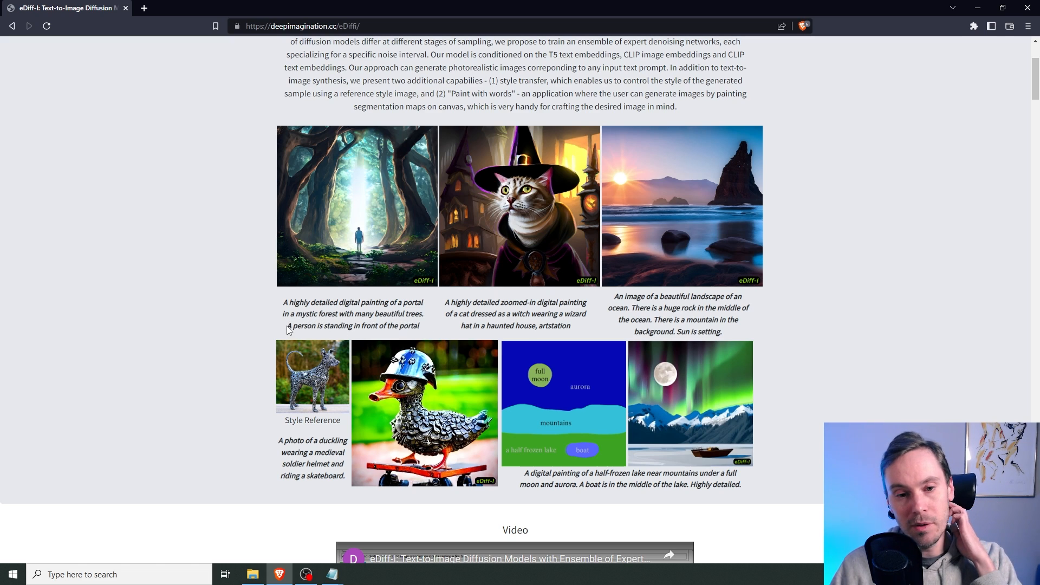
{"action": "left_click_drag", "start_coordinate": [285, 325], "coordinate": [419, 326]}
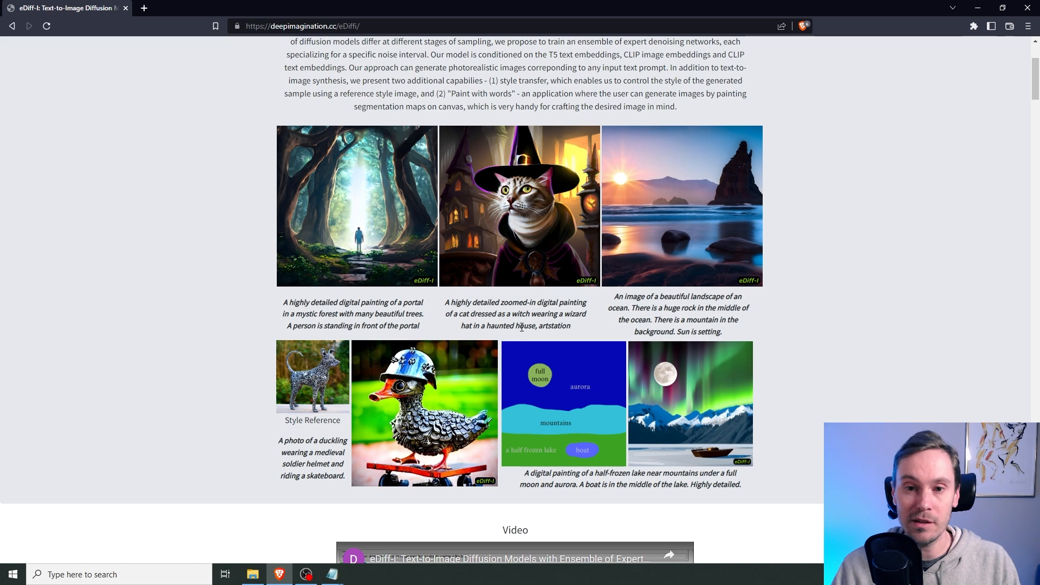
{"action": "mouse_move", "coordinate": [609, 147]}
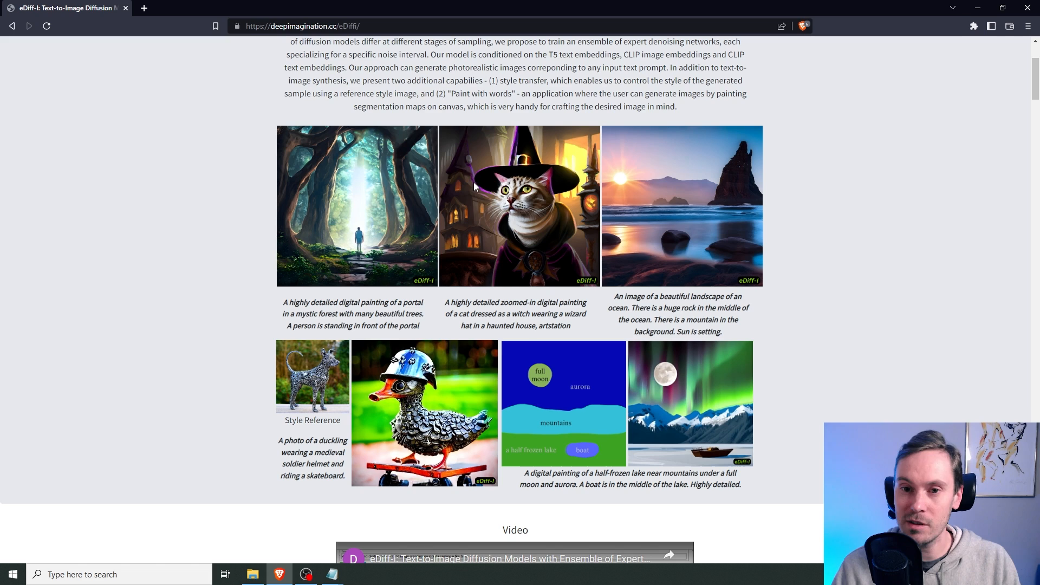
{"action": "mouse_move", "coordinate": [473, 209]}
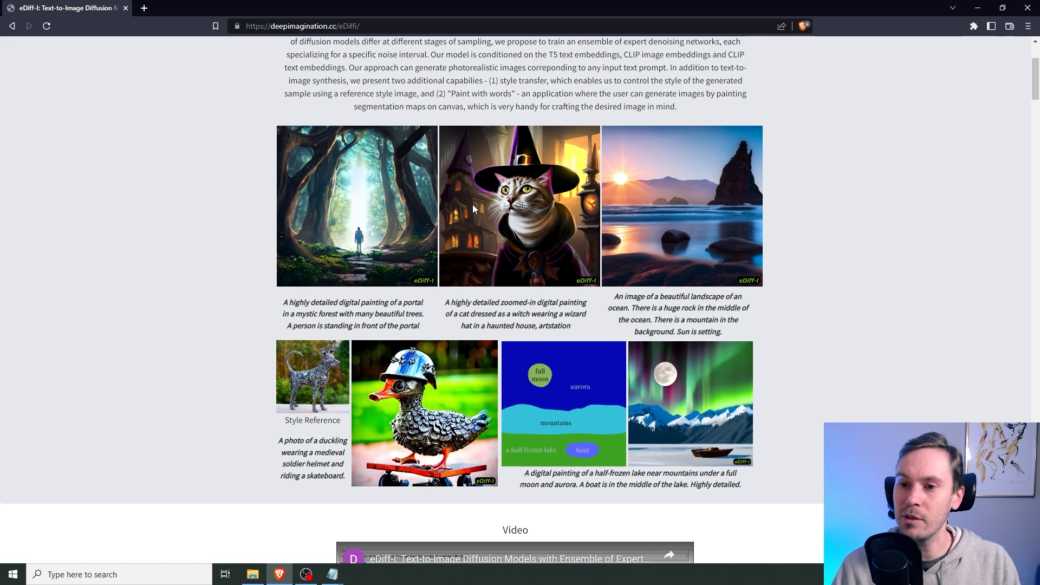
{"action": "scroll", "scroll_direction": "down", "scroll_amount": 3}
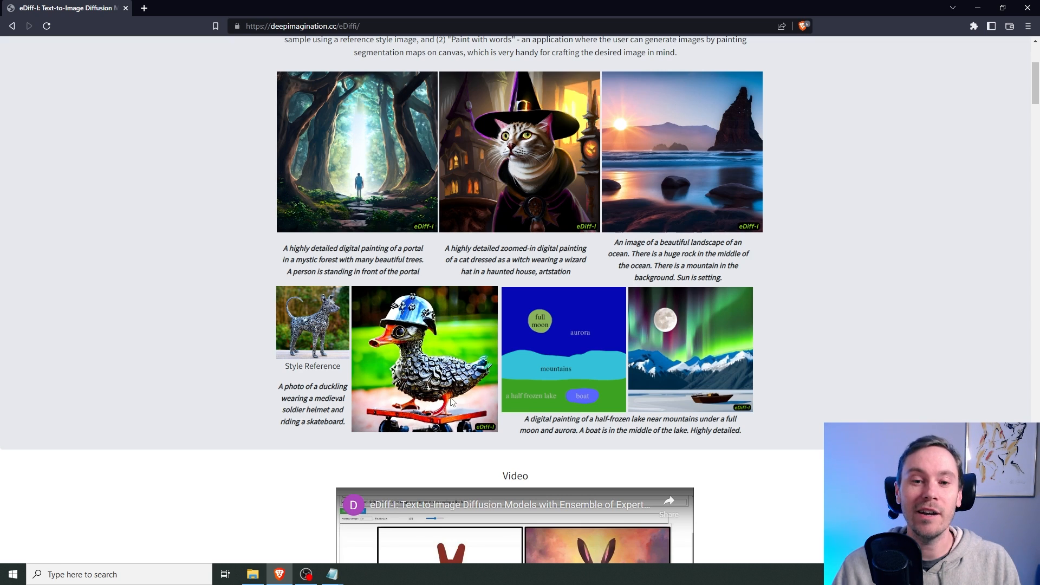
{"action": "scroll", "scroll_direction": "down", "scroll_amount": 3}
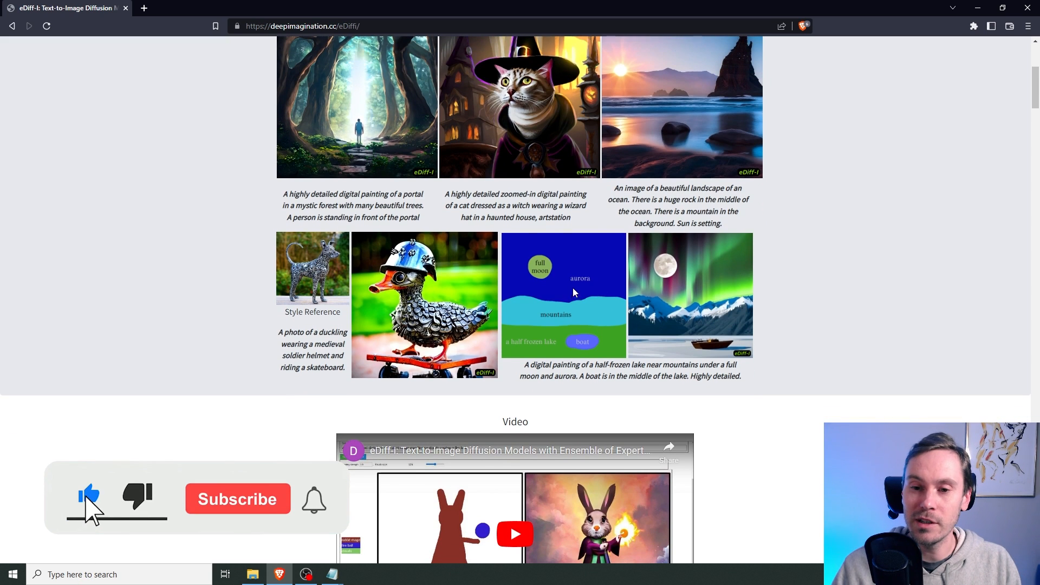
{"action": "left_click", "coordinate": [237, 499]}
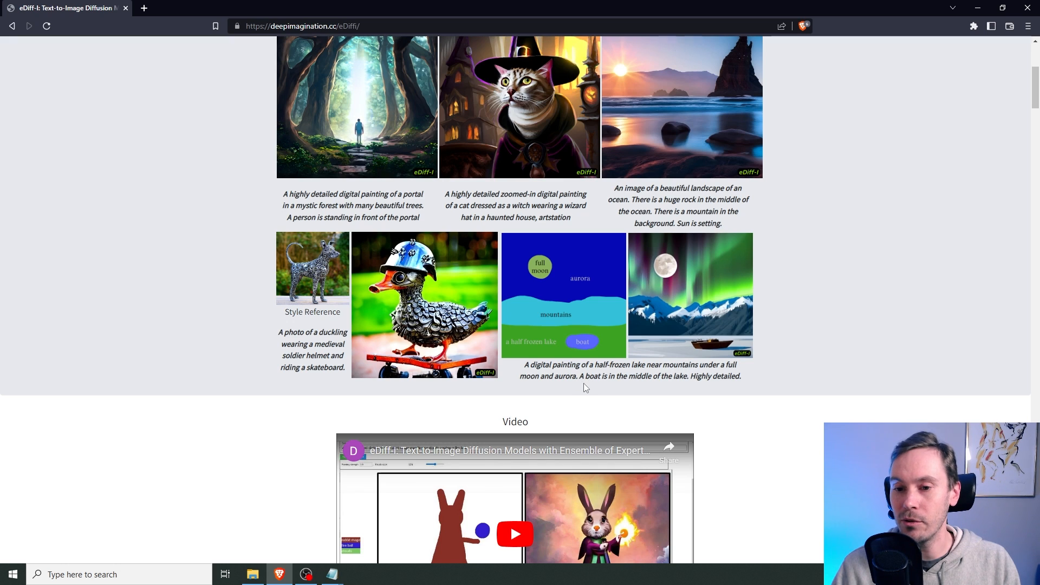
{"action": "mouse_move", "coordinate": [743, 386]}
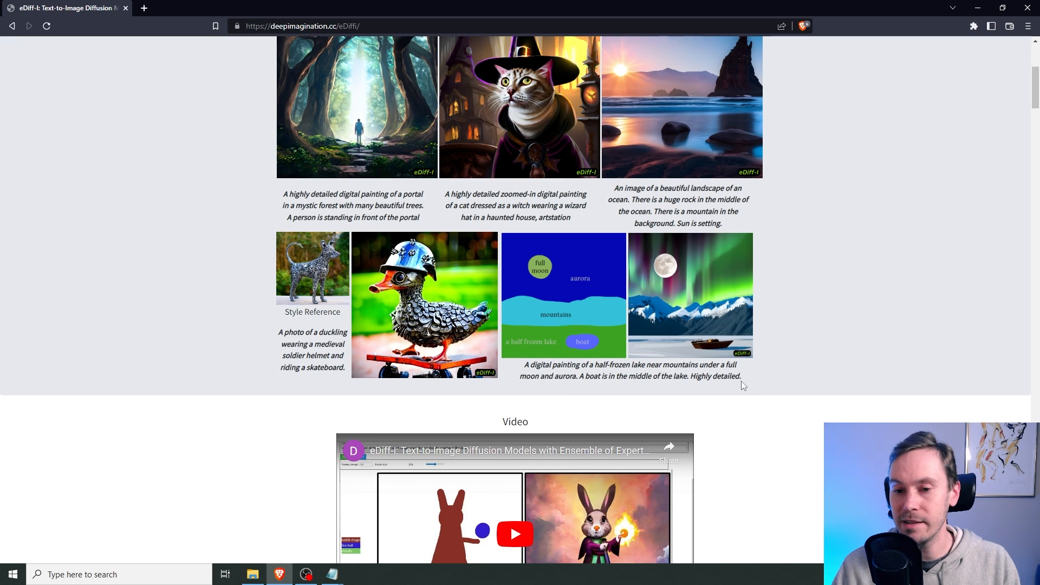
{"action": "left_click_drag", "start_coordinate": [523, 364], "coordinate": [741, 377]}
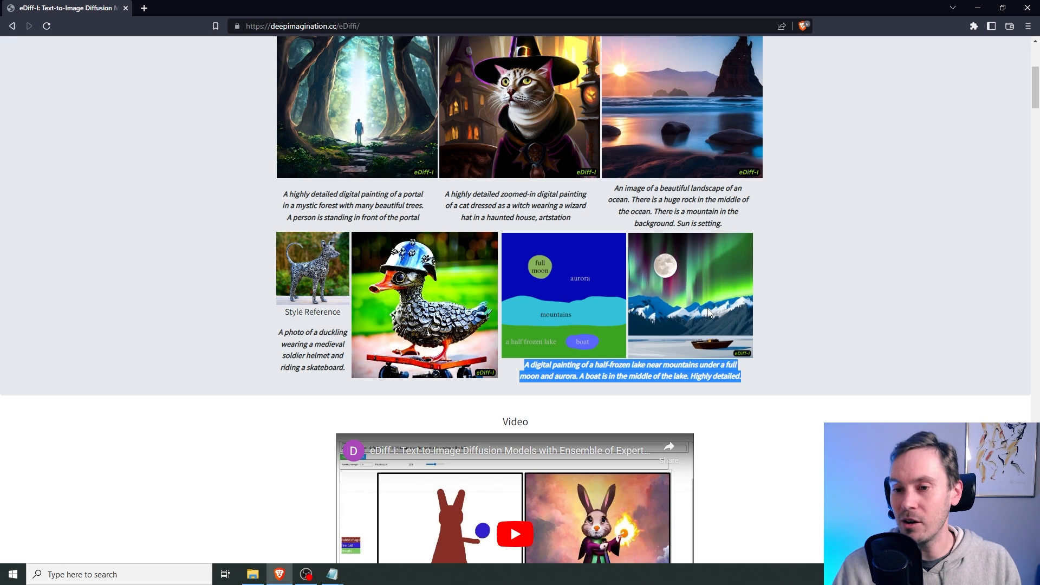
{"action": "mouse_move", "coordinate": [665, 375]}
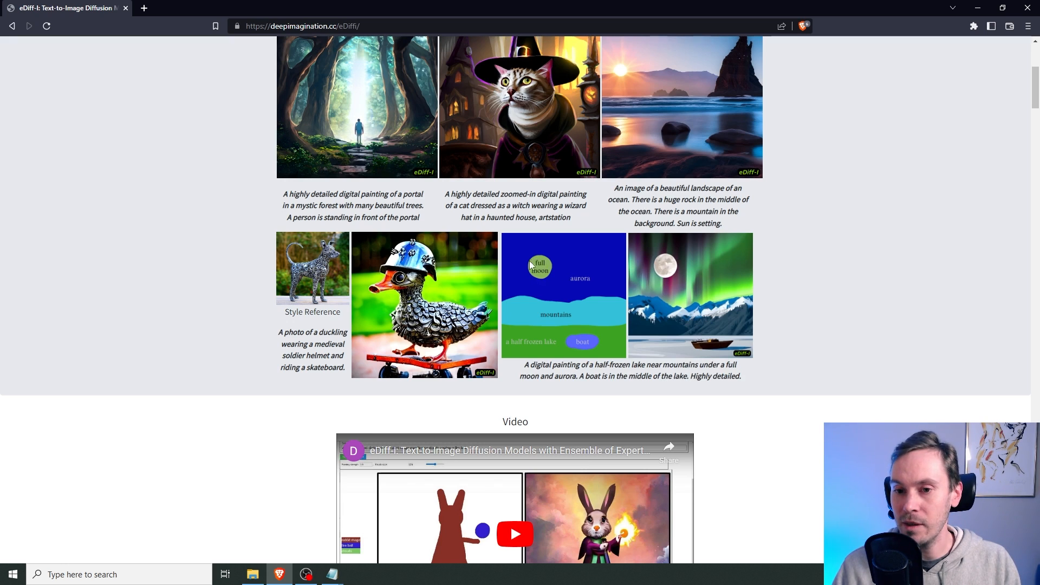
{"action": "mouse_move", "coordinate": [546, 317]}
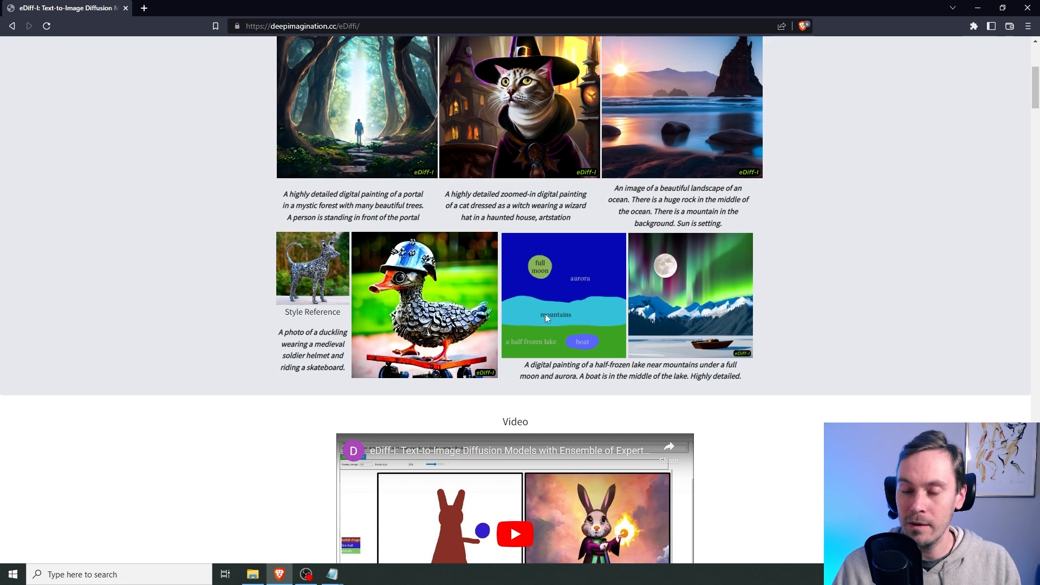
{"action": "mouse_move", "coordinate": [582, 316]}
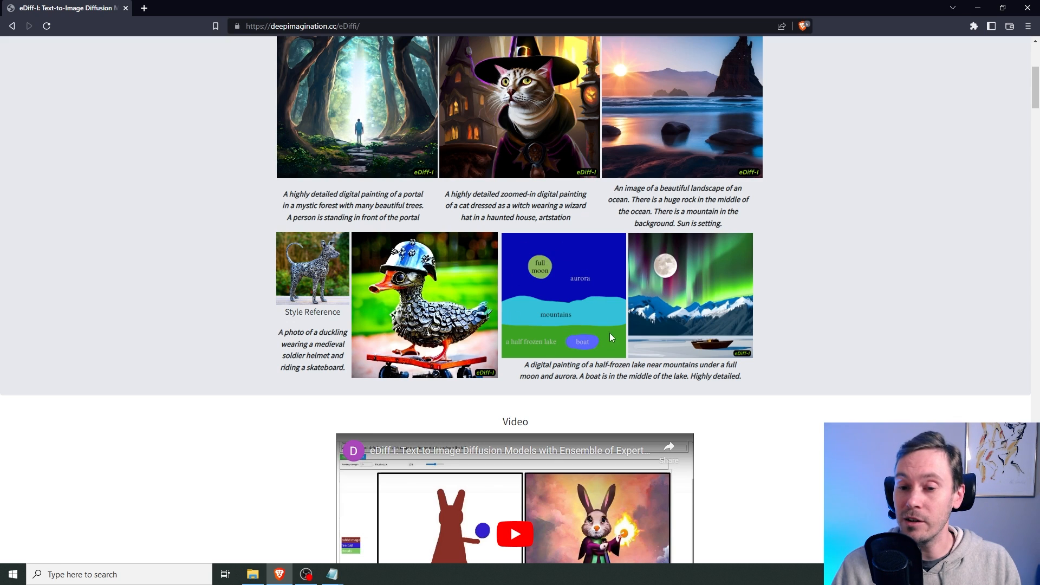
{"action": "mouse_move", "coordinate": [594, 329]}
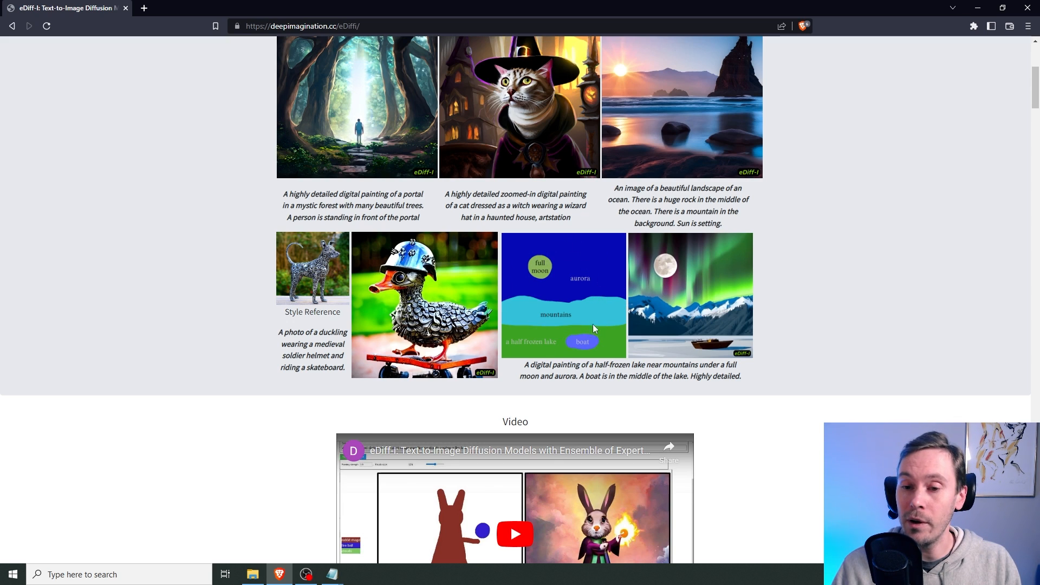
{"action": "mouse_move", "coordinate": [596, 307]}
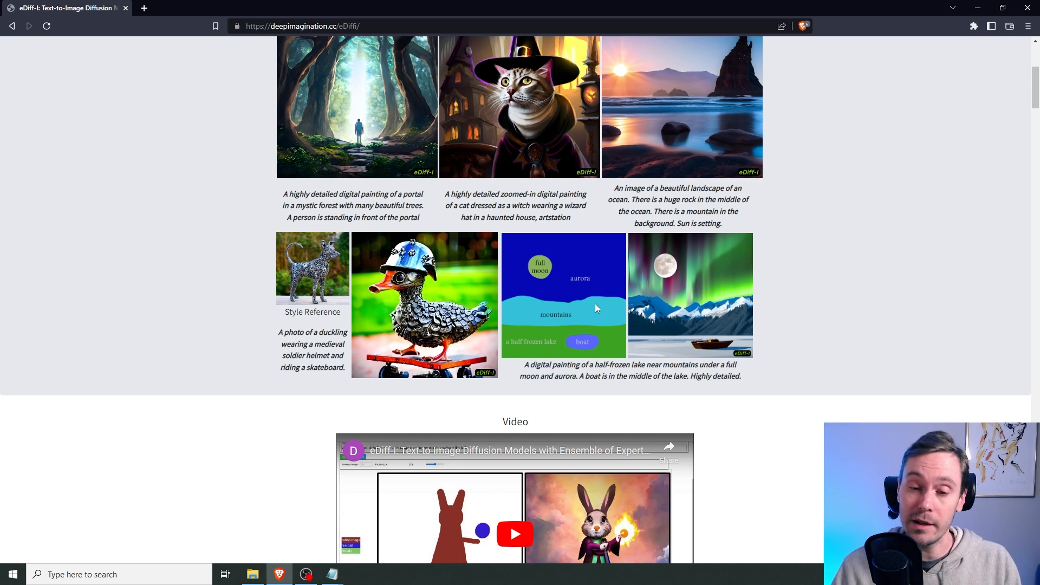
{"action": "mouse_move", "coordinate": [588, 303]}
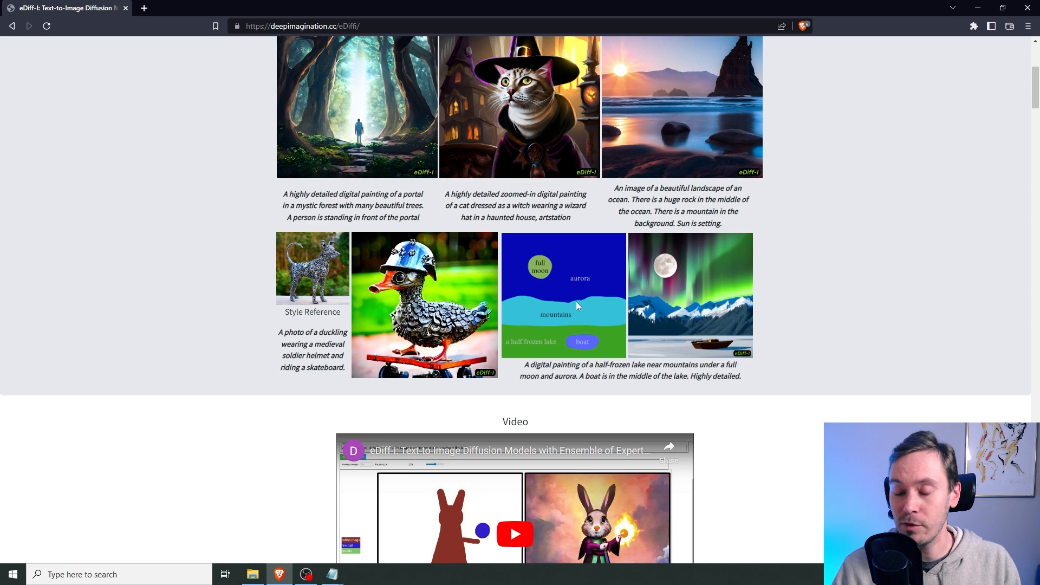
Play the eDiff-I overview video from the Video section in full screen
{"action": "scroll", "scroll_direction": "down", "scroll_amount": 3}
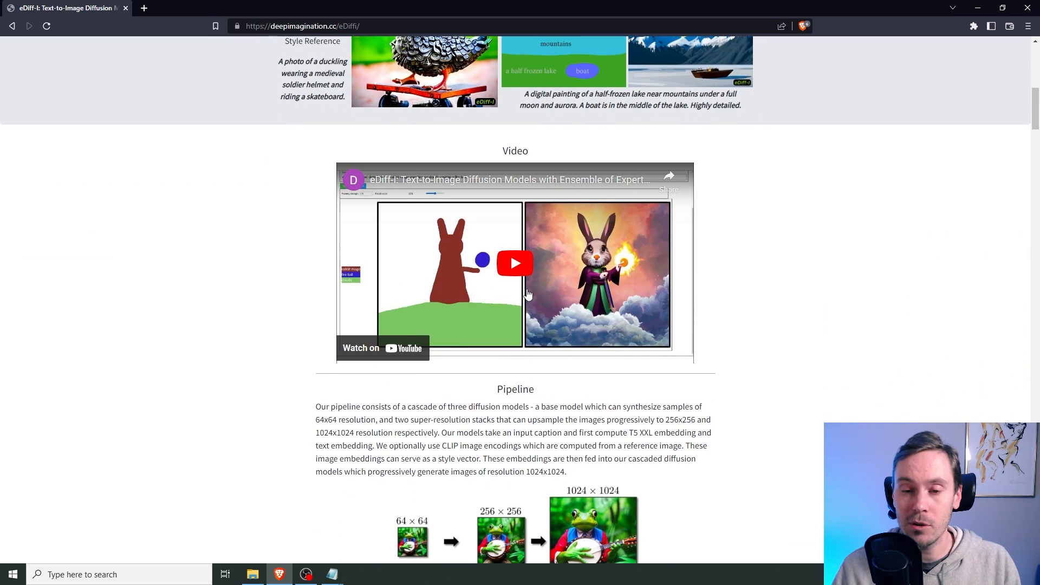
{"action": "left_click", "coordinate": [514, 263]}
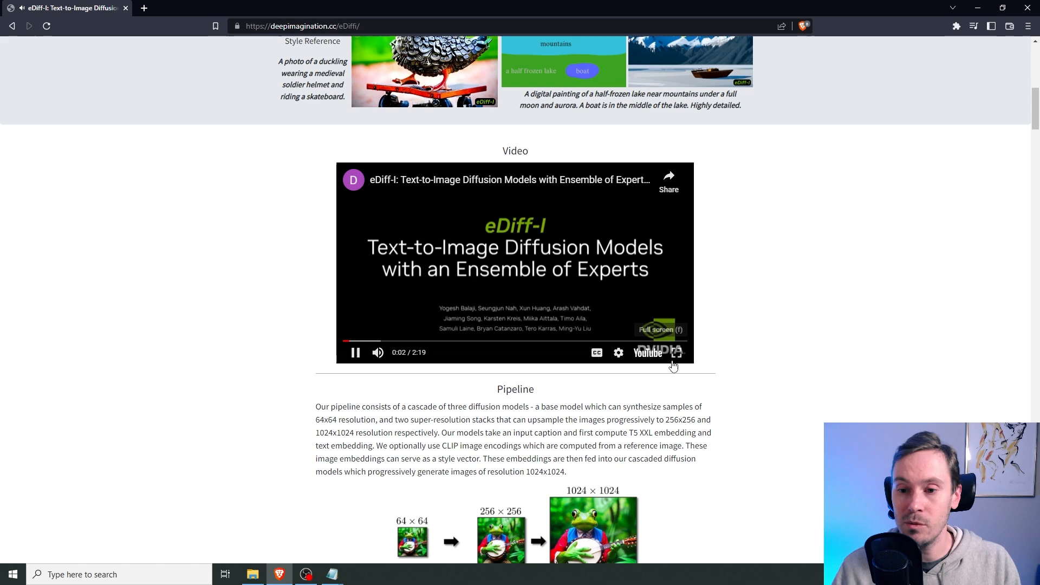
{"action": "left_click", "coordinate": [676, 352]}
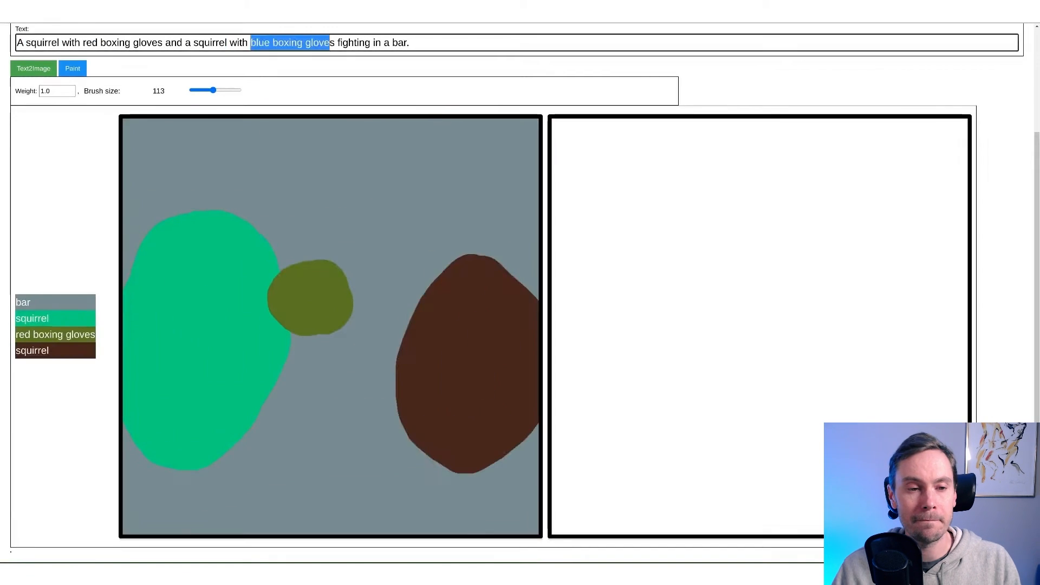
Pause the video on the Stable Diffusion, DALL·E 2 and eDiff-I puppy comparison
{"action": "left_click", "coordinate": [34, 68]}
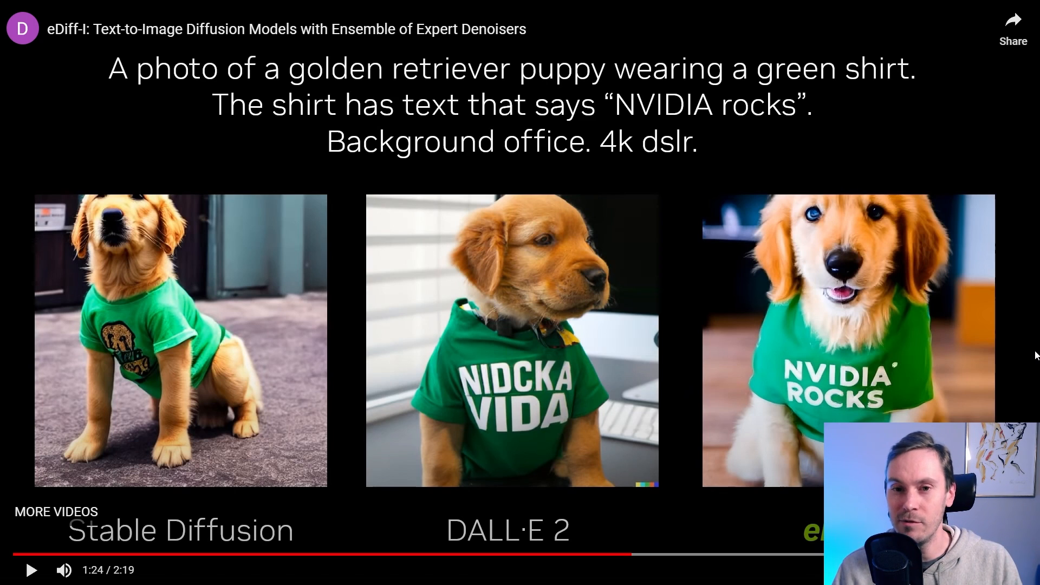
{"action": "mouse_move", "coordinate": [994, 318]}
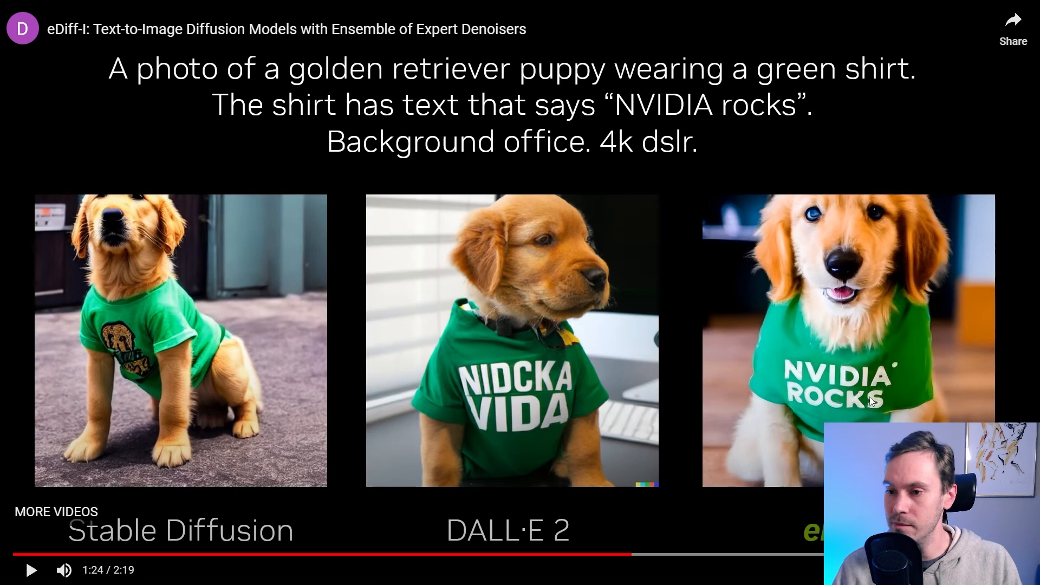
{"action": "mouse_move", "coordinate": [836, 399]}
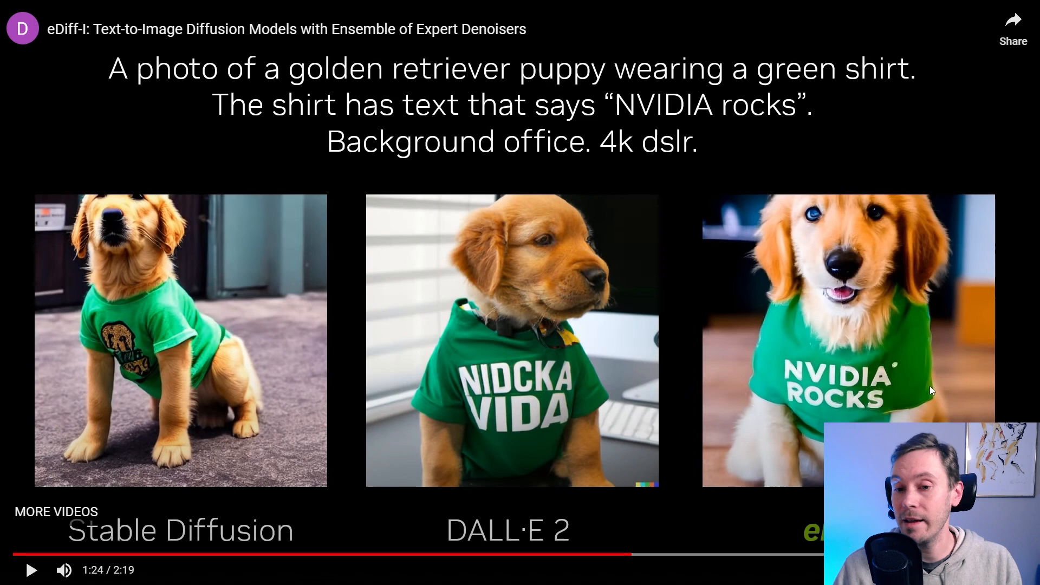
{"action": "mouse_move", "coordinate": [902, 374]}
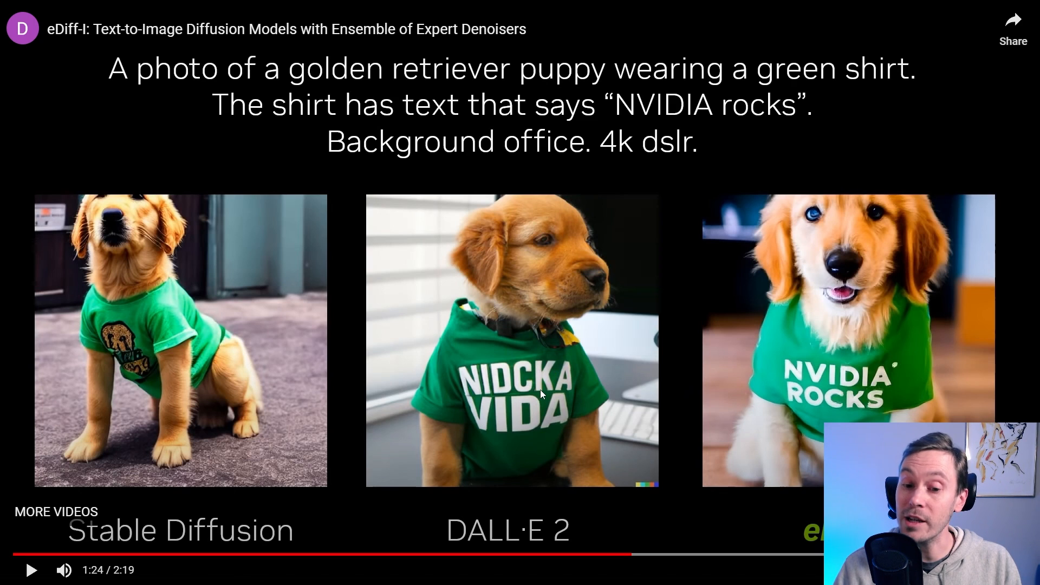
{"action": "mouse_move", "coordinate": [899, 398]}
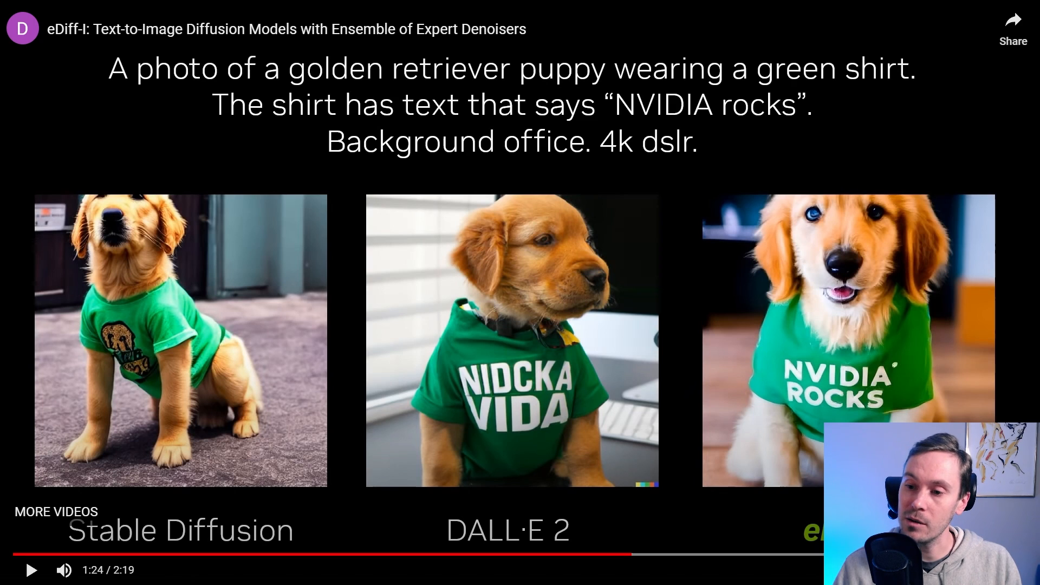
Resume playback through to the Chinese teapots comparison with dragon and panda paintings
{"action": "left_click", "coordinate": [31, 570]}
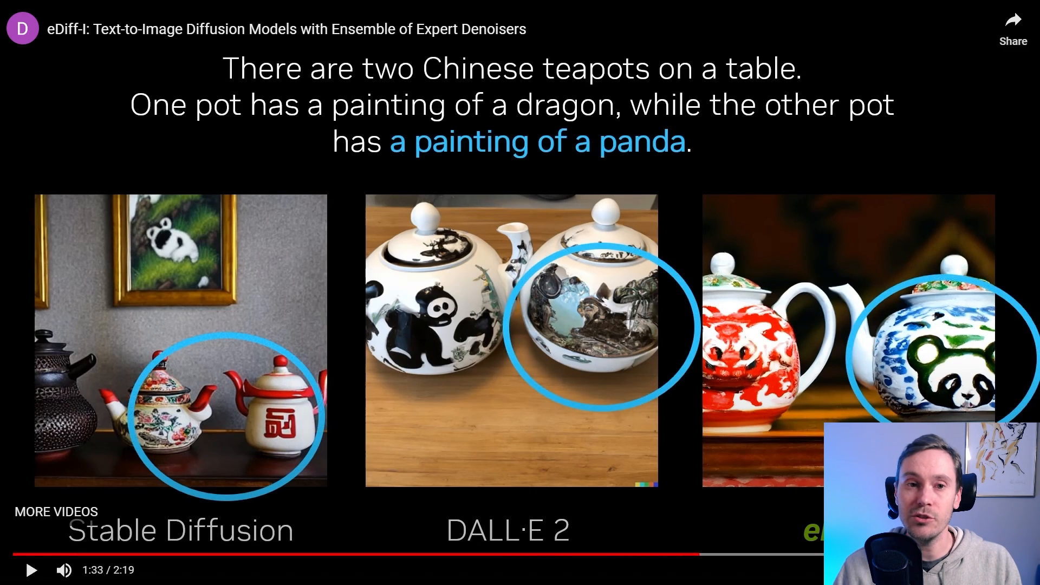
{"action": "mouse_move", "coordinate": [670, 110]}
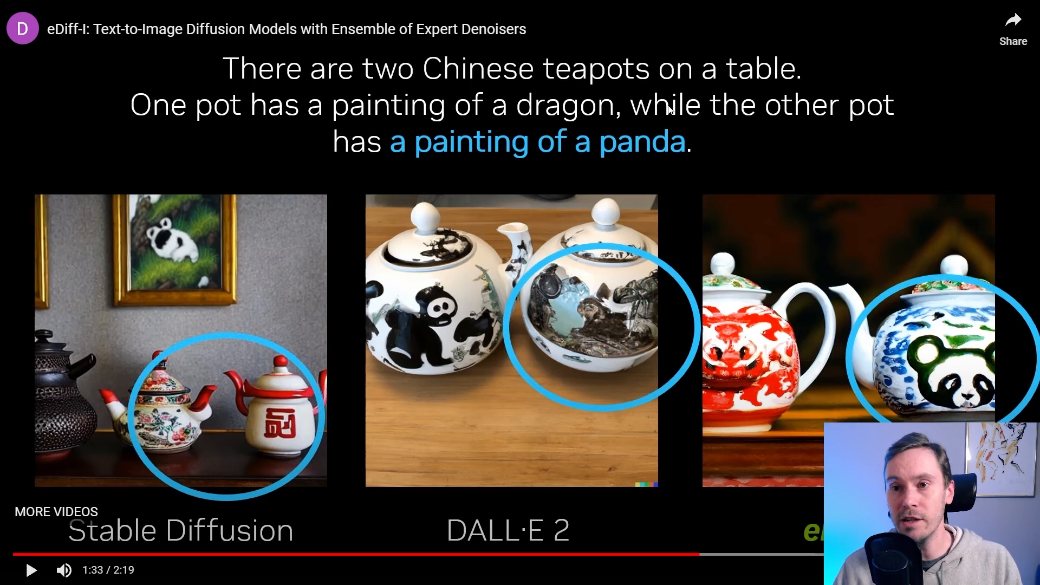
{"action": "mouse_move", "coordinate": [436, 135]}
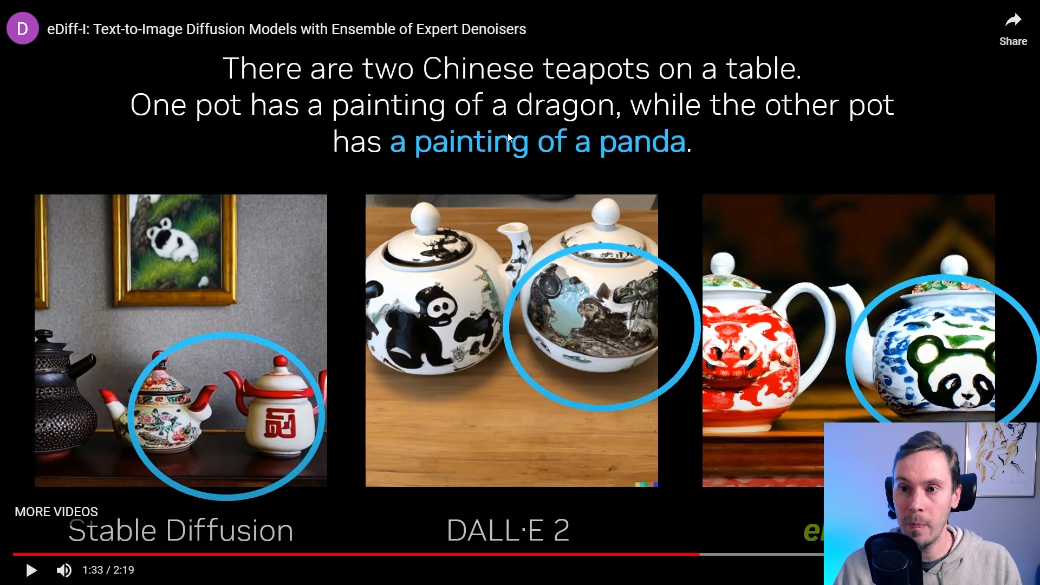
{"action": "mouse_move", "coordinate": [388, 170]}
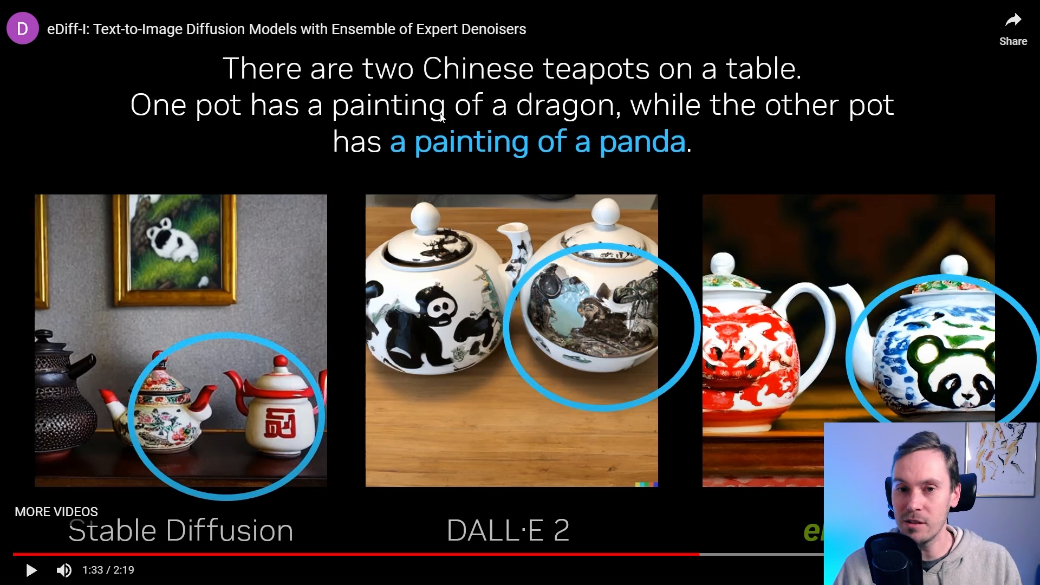
{"action": "mouse_move", "coordinate": [596, 153]}
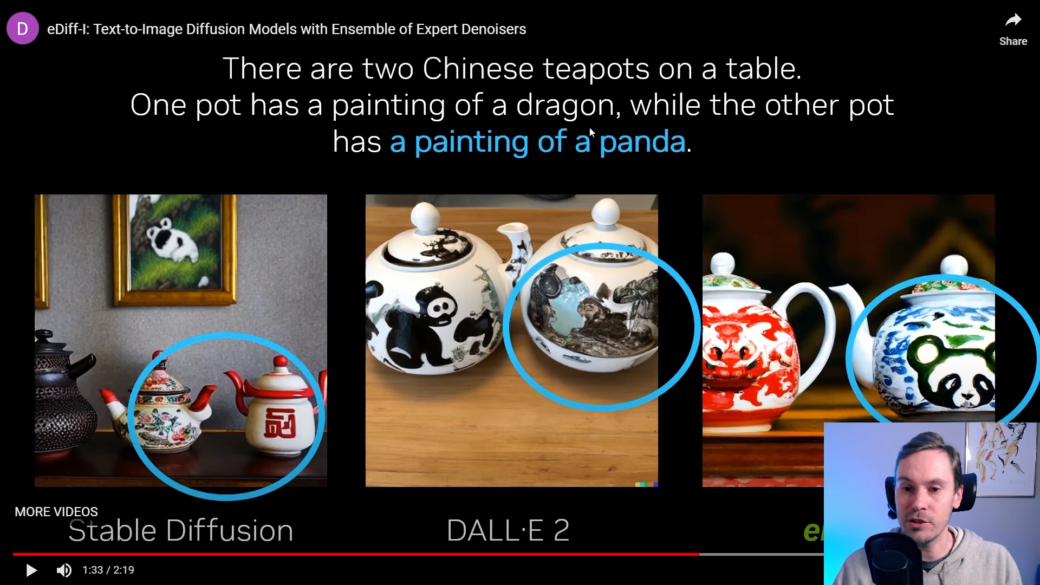
{"action": "mouse_move", "coordinate": [447, 325]}
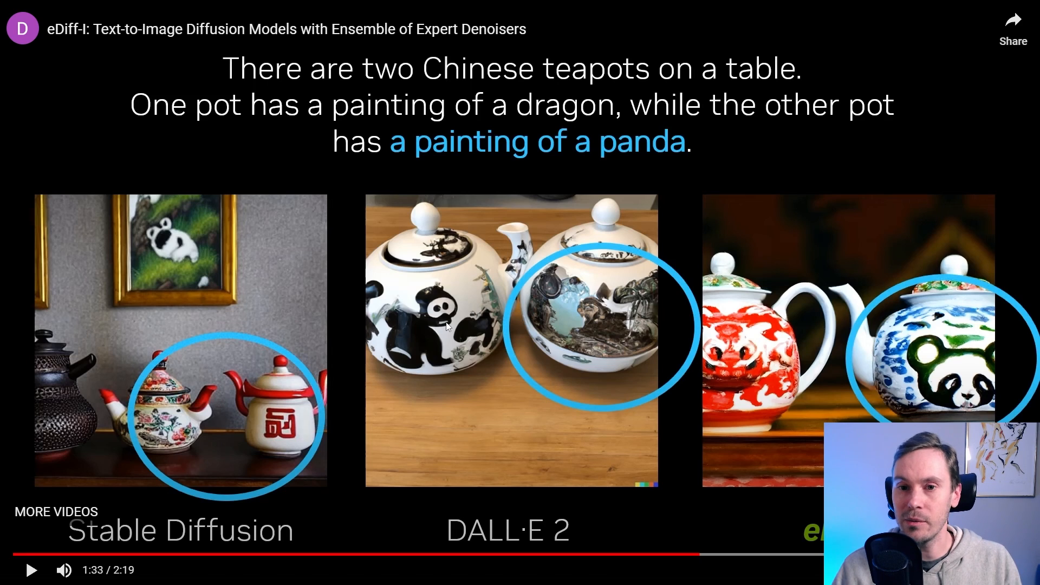
{"action": "mouse_move", "coordinate": [463, 323]}
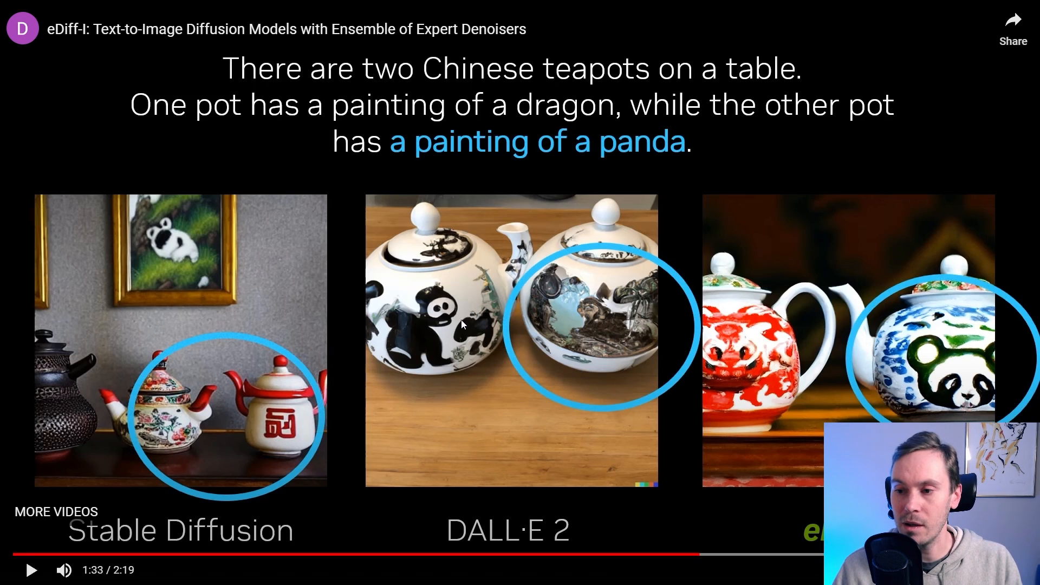
{"action": "mouse_move", "coordinate": [753, 384]}
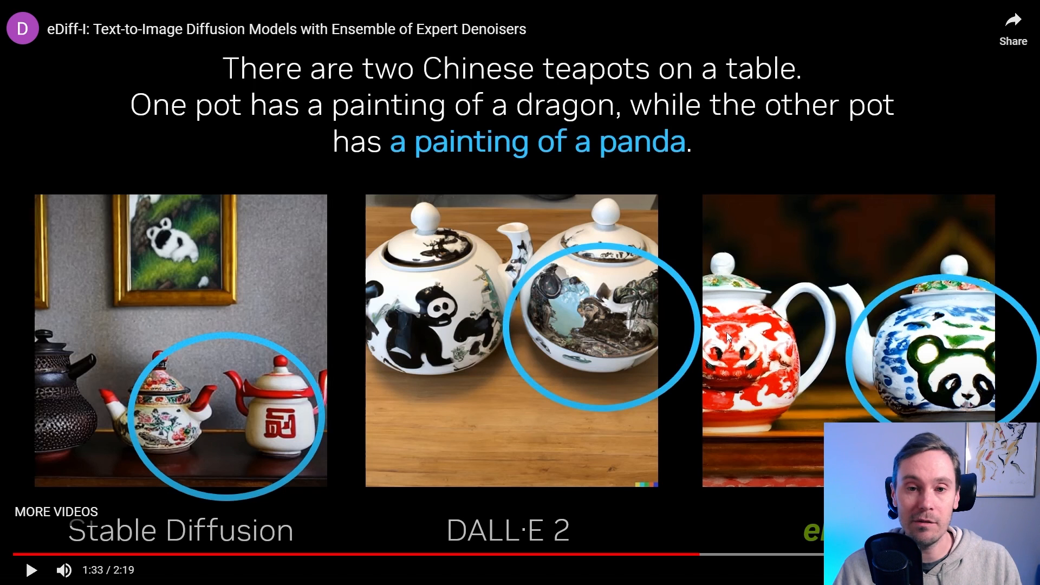
{"action": "mouse_move", "coordinate": [559, 336]}
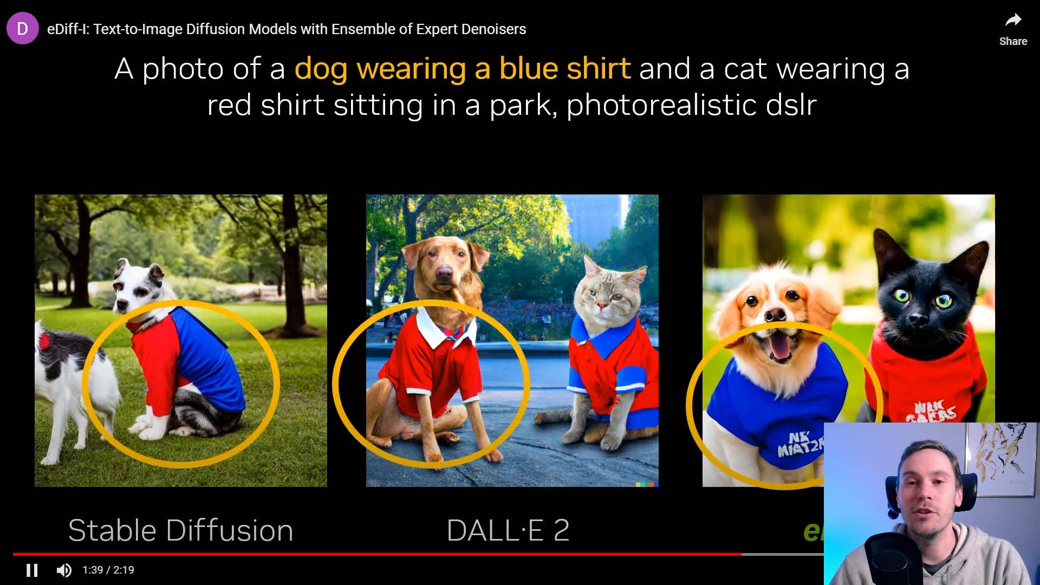
Skip to the video's end and scroll to the Pipeline and Denoising experts sections
{"action": "key", "text": "Right"}
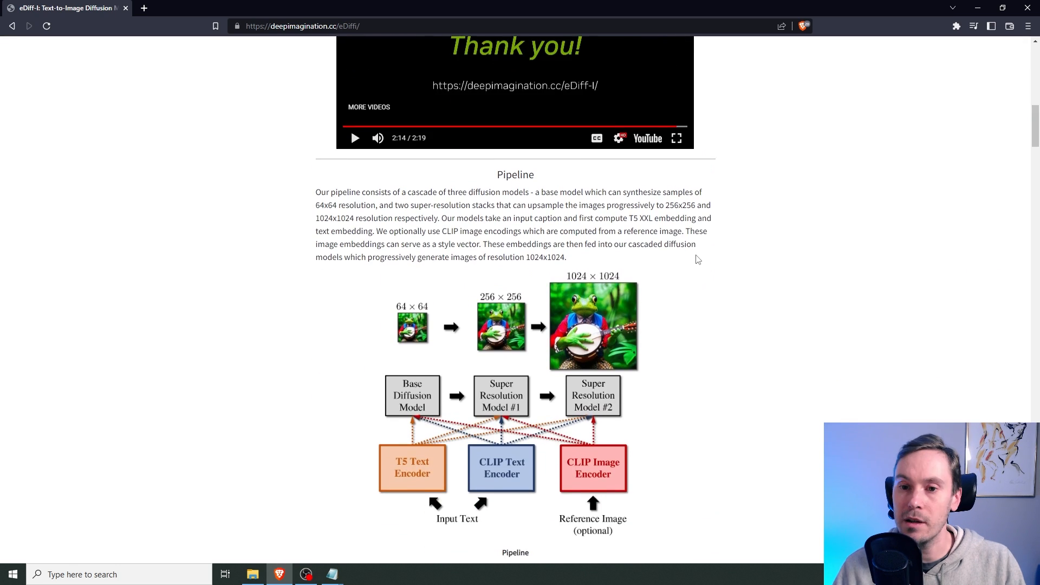
{"action": "mouse_move", "coordinate": [424, 307]}
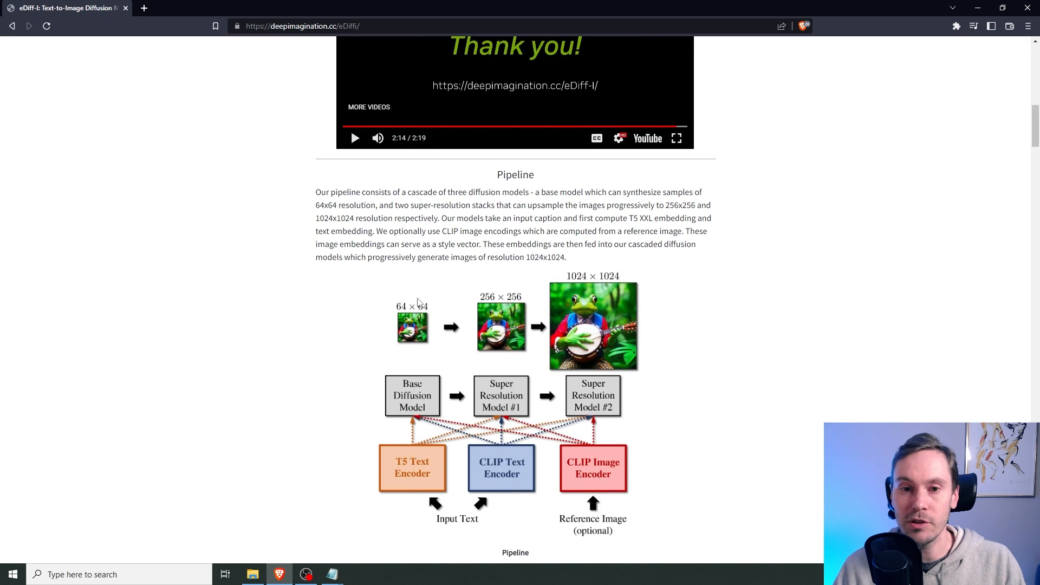
{"action": "mouse_move", "coordinate": [528, 345]}
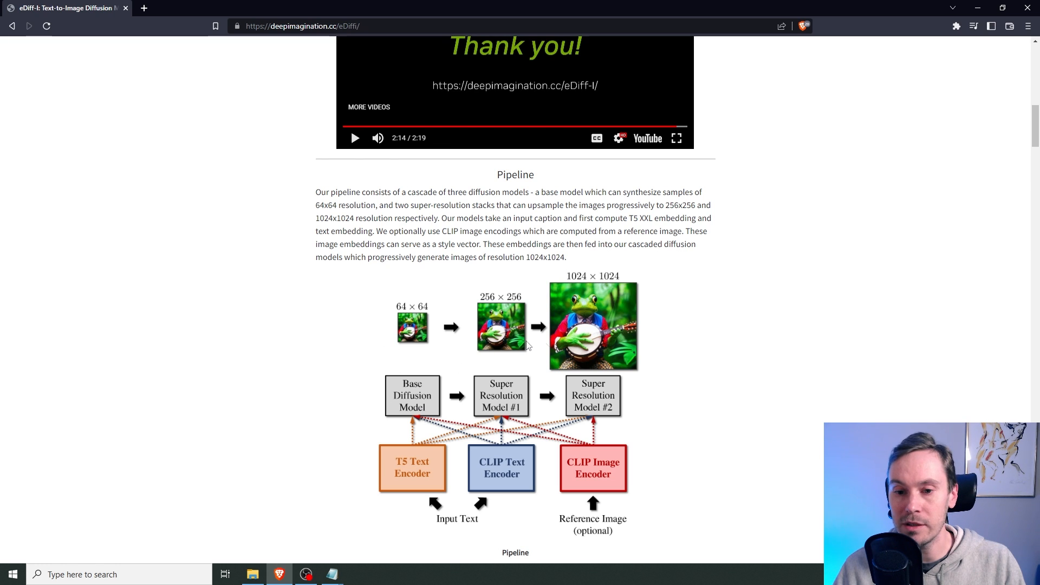
{"action": "scroll", "scroll_direction": "down", "scroll_amount": 3}
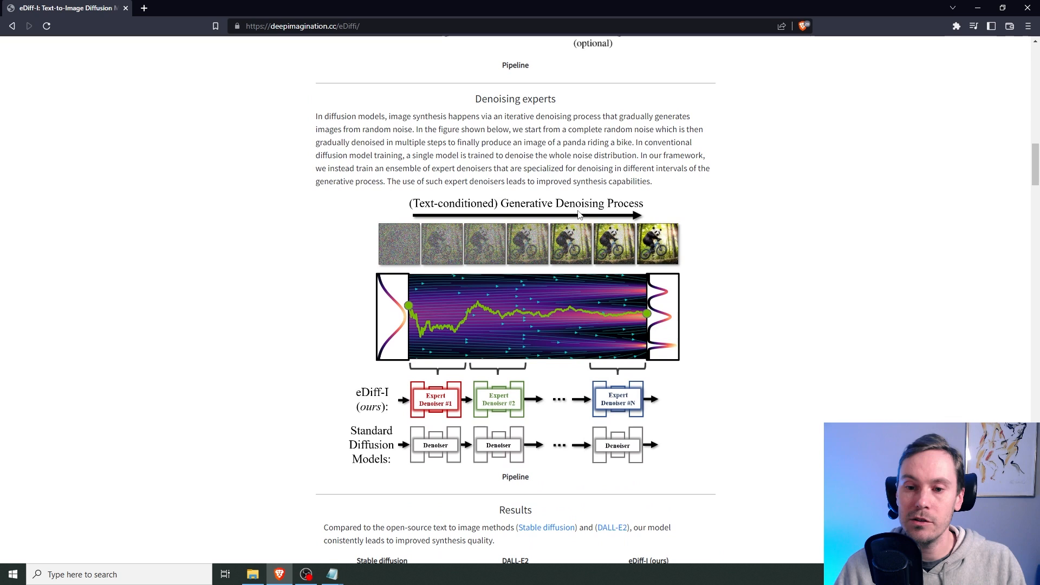
{"action": "mouse_move", "coordinate": [741, 257]}
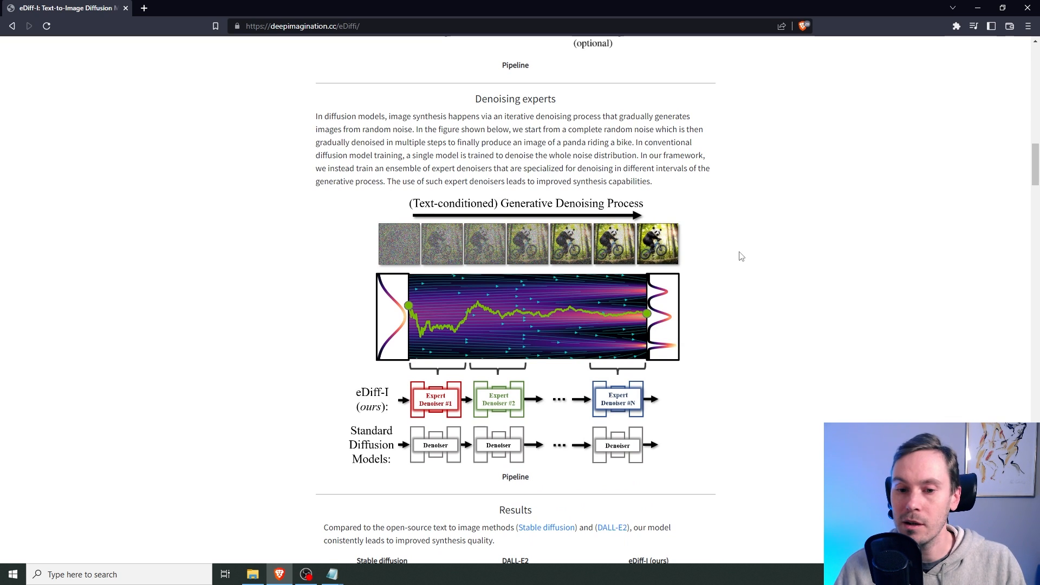
Scroll through the comparison image grid past the cat-on-scooter example to Style transfer
{"action": "scroll", "scroll_direction": "down", "scroll_amount": 3}
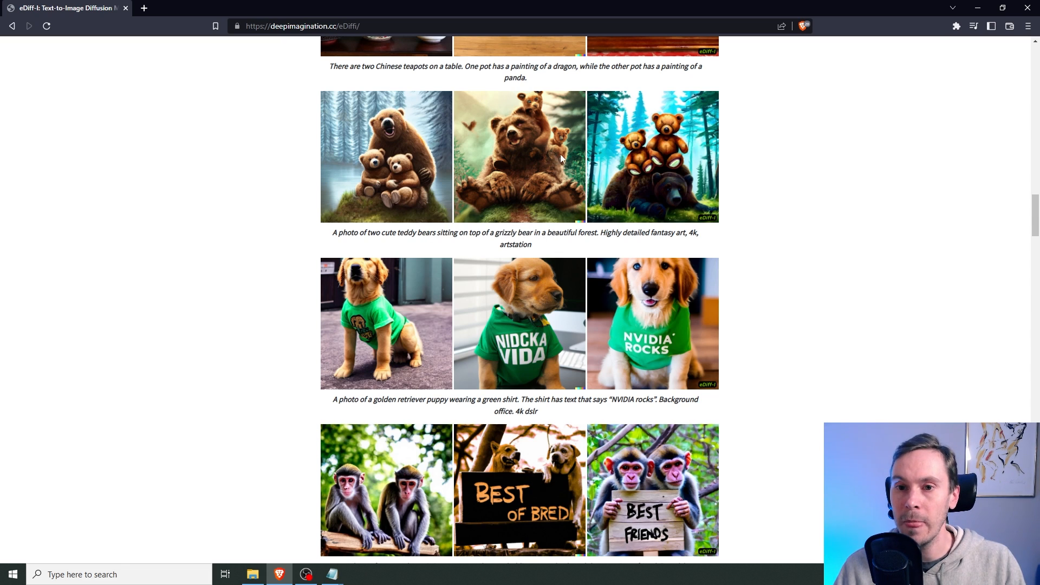
{"action": "mouse_move", "coordinate": [400, 152]}
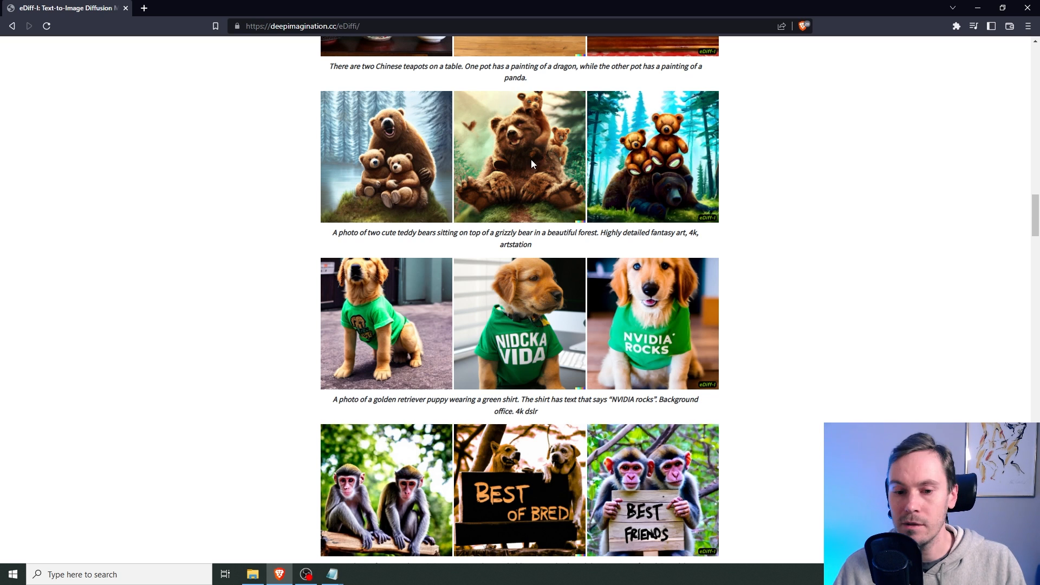
{"action": "scroll", "scroll_direction": "down", "scroll_amount": 3}
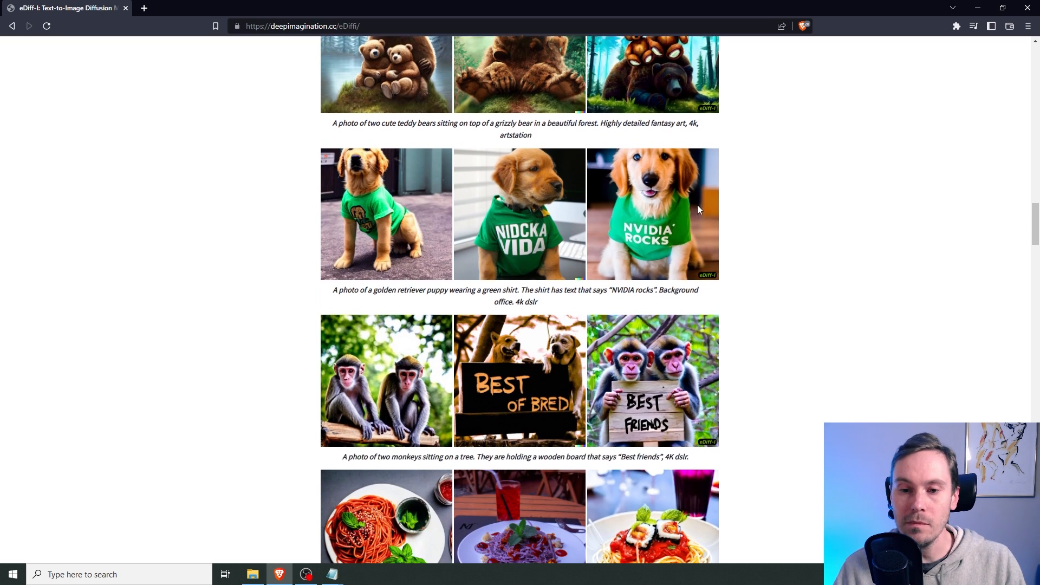
{"action": "scroll", "scroll_direction": "down", "scroll_amount": 3}
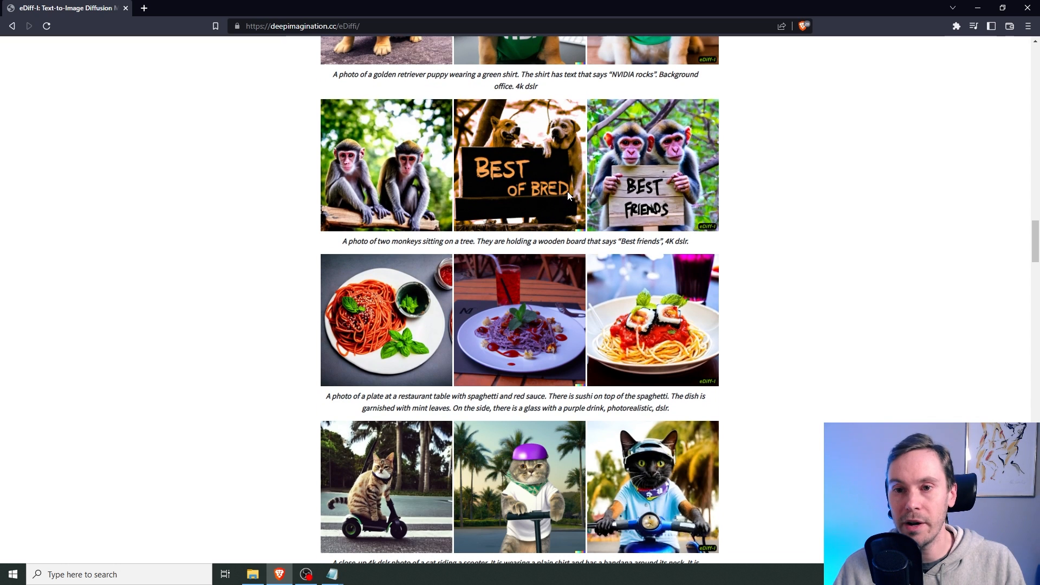
{"action": "mouse_move", "coordinate": [575, 143]}
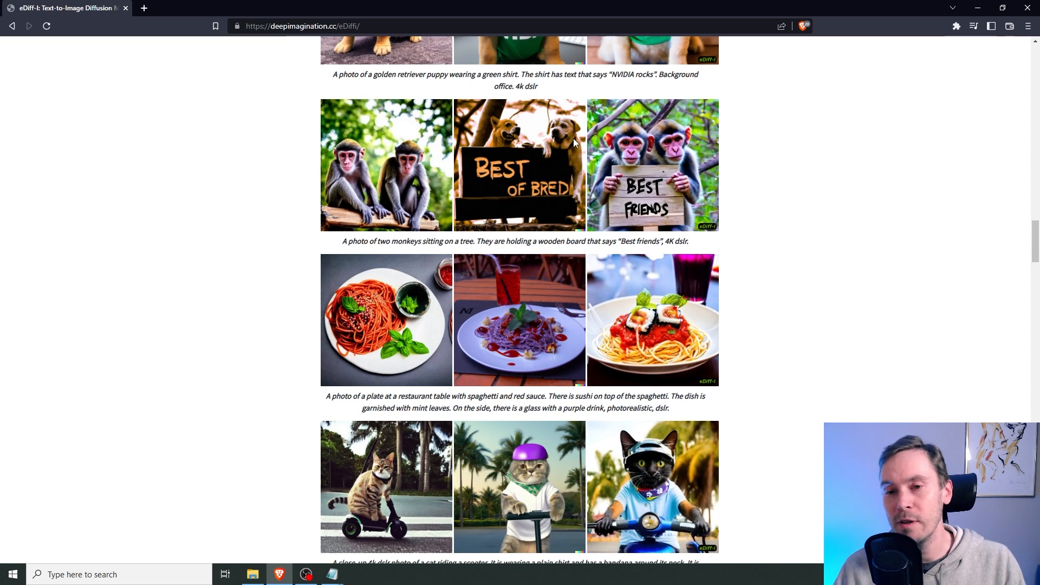
{"action": "mouse_move", "coordinate": [564, 169]}
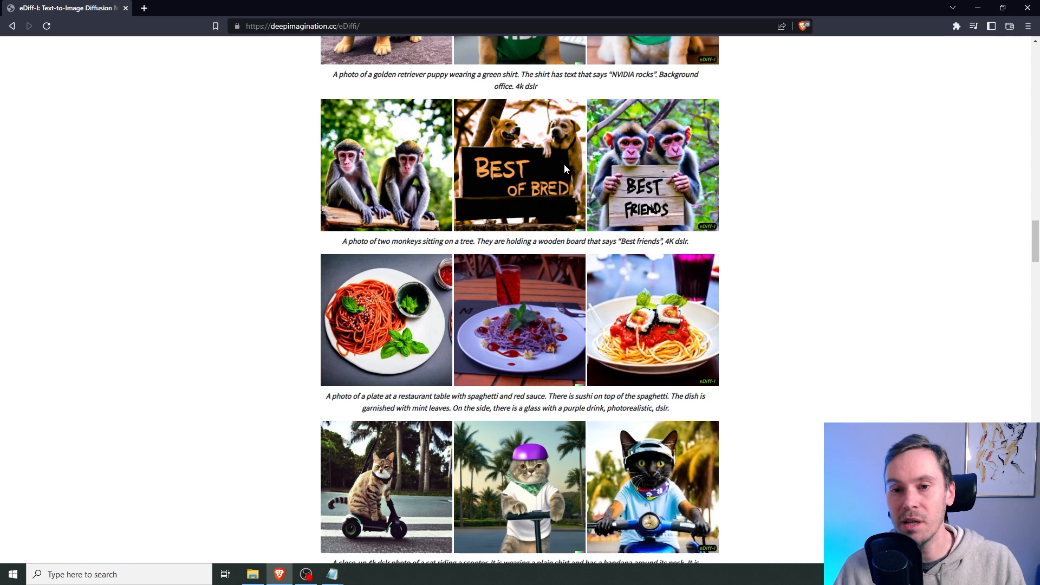
{"action": "mouse_move", "coordinate": [558, 159]}
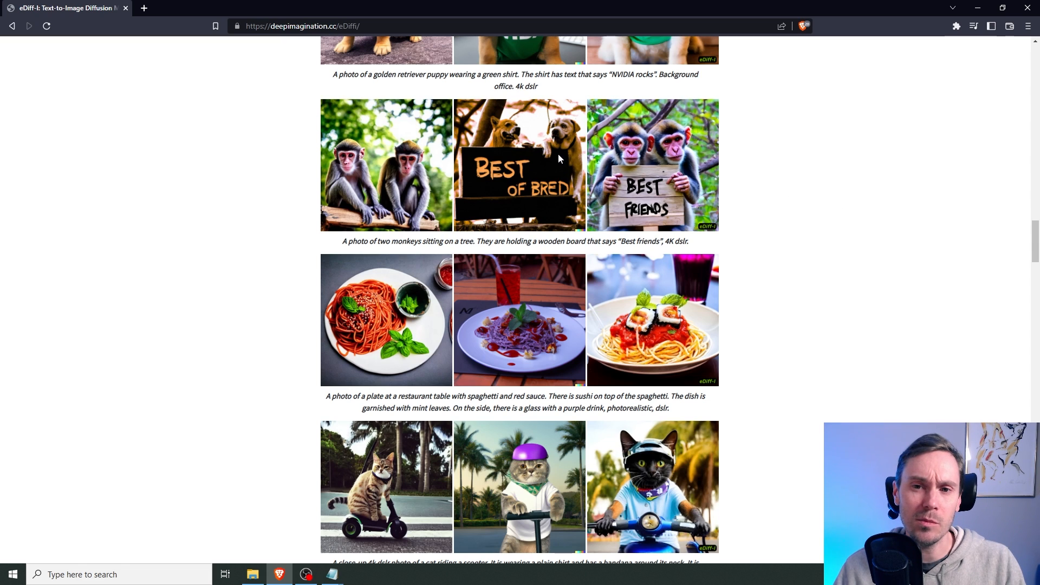
{"action": "mouse_move", "coordinate": [562, 154]}
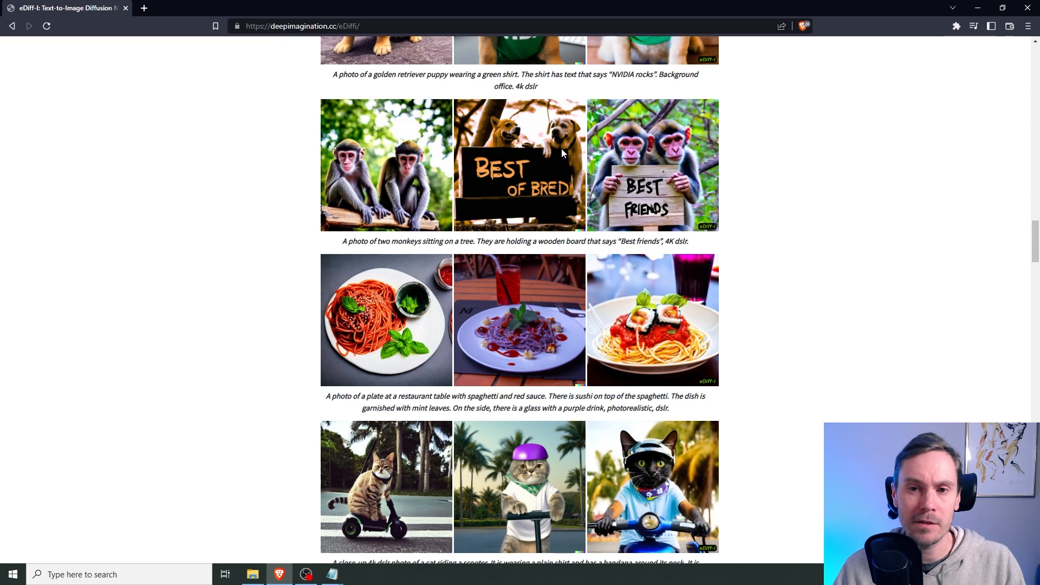
{"action": "mouse_move", "coordinate": [662, 206]}
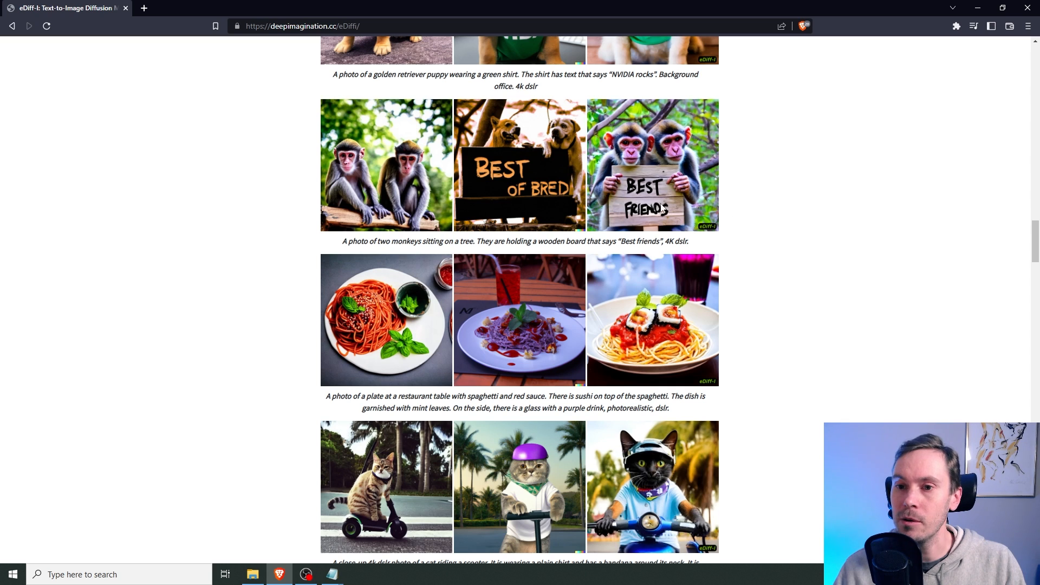
{"action": "scroll", "scroll_direction": "down", "scroll_amount": 3}
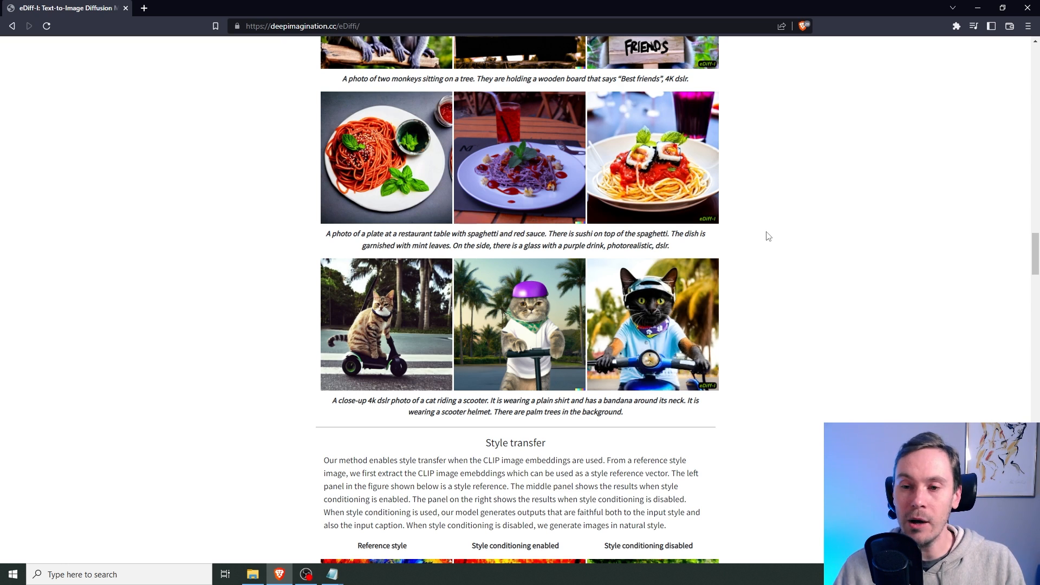
{"action": "mouse_move", "coordinate": [753, 239]}
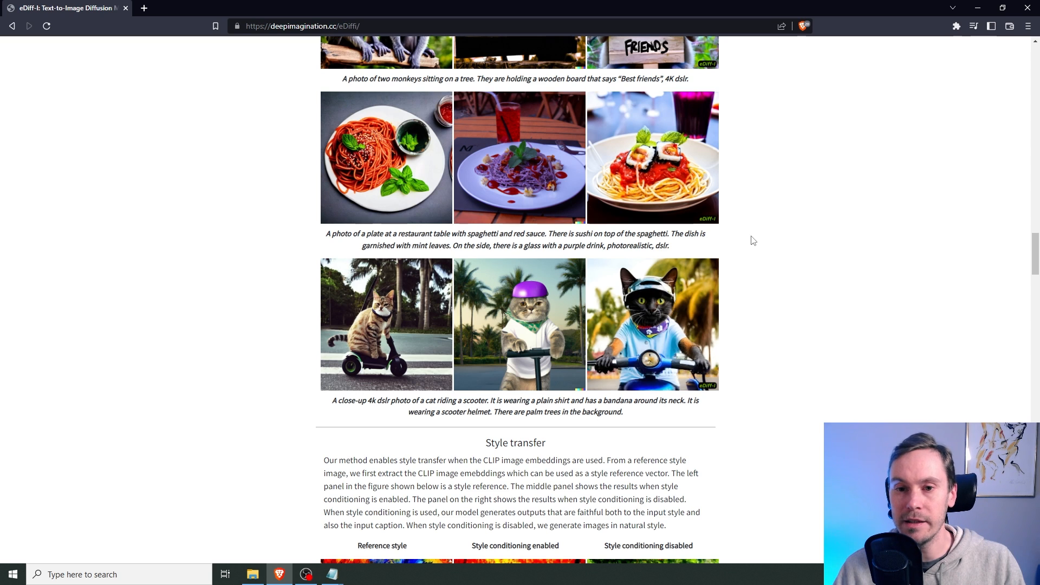
Scroll to the Style transfer section's pandas-walking-on-a-road comparison
{"action": "scroll", "scroll_direction": "down", "scroll_amount": 3}
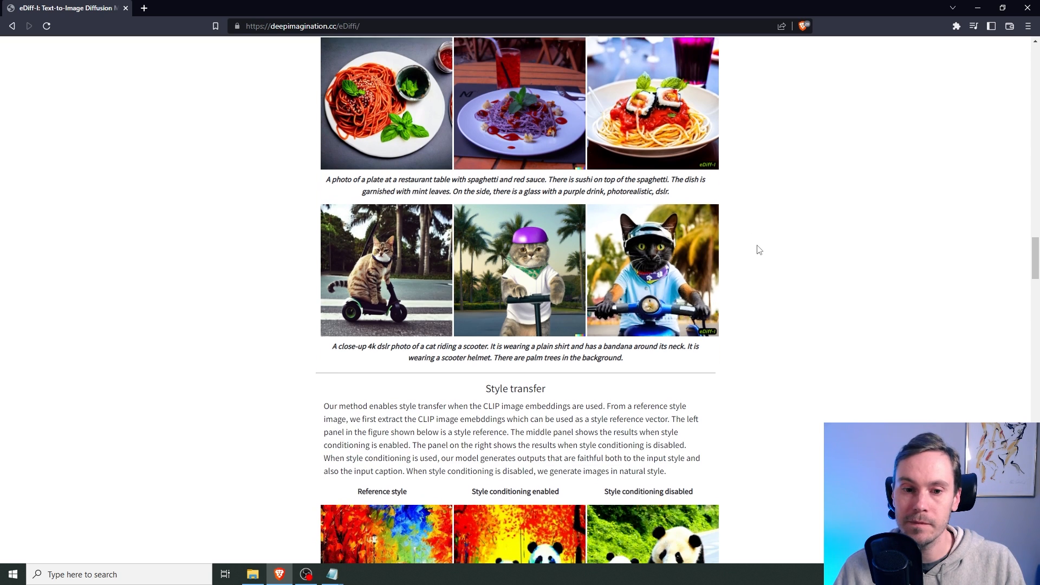
{"action": "scroll", "scroll_direction": "down", "scroll_amount": 3}
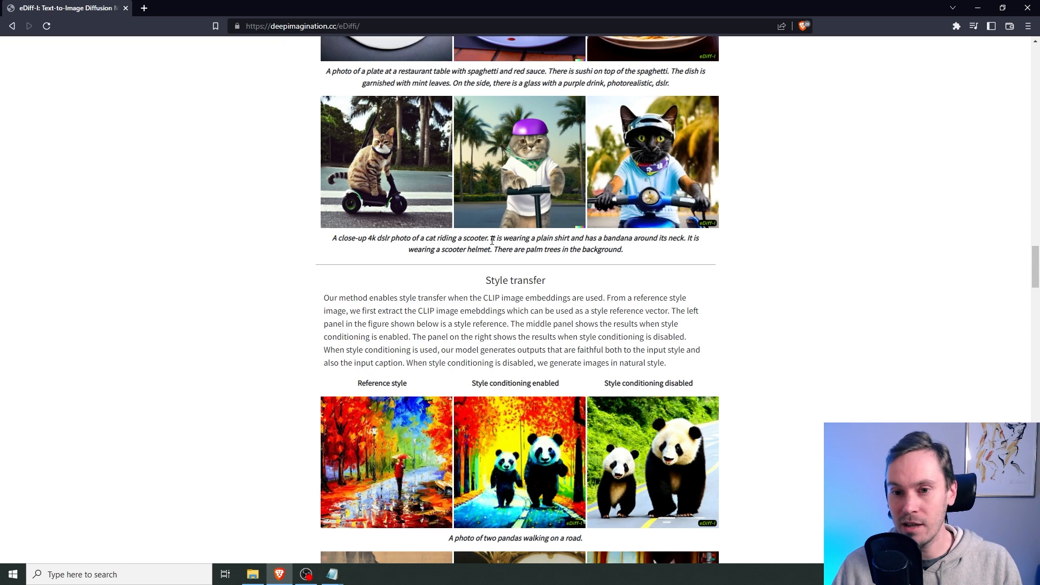
{"action": "mouse_move", "coordinate": [475, 227]}
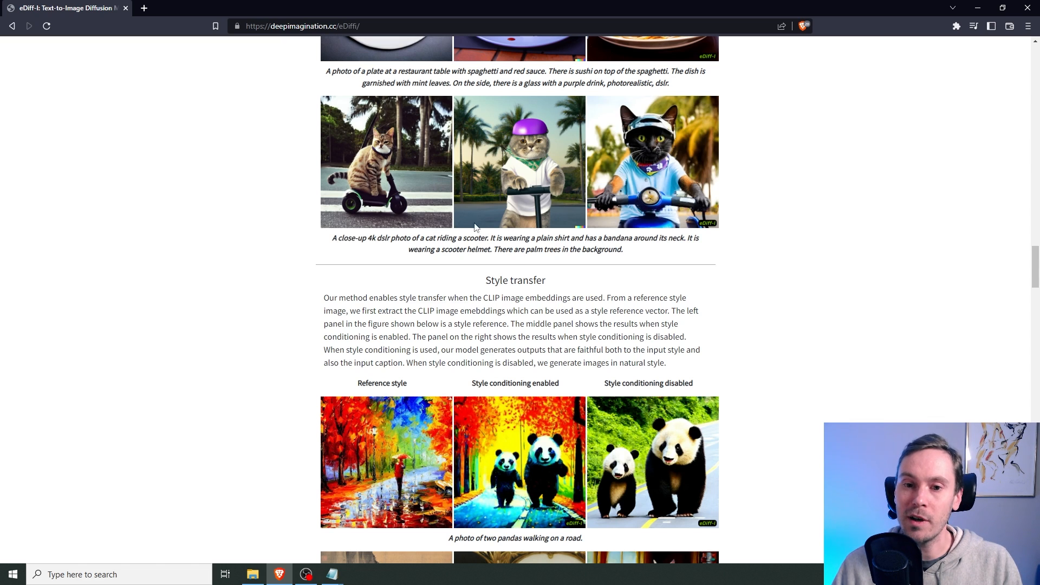
{"action": "mouse_move", "coordinate": [381, 222]}
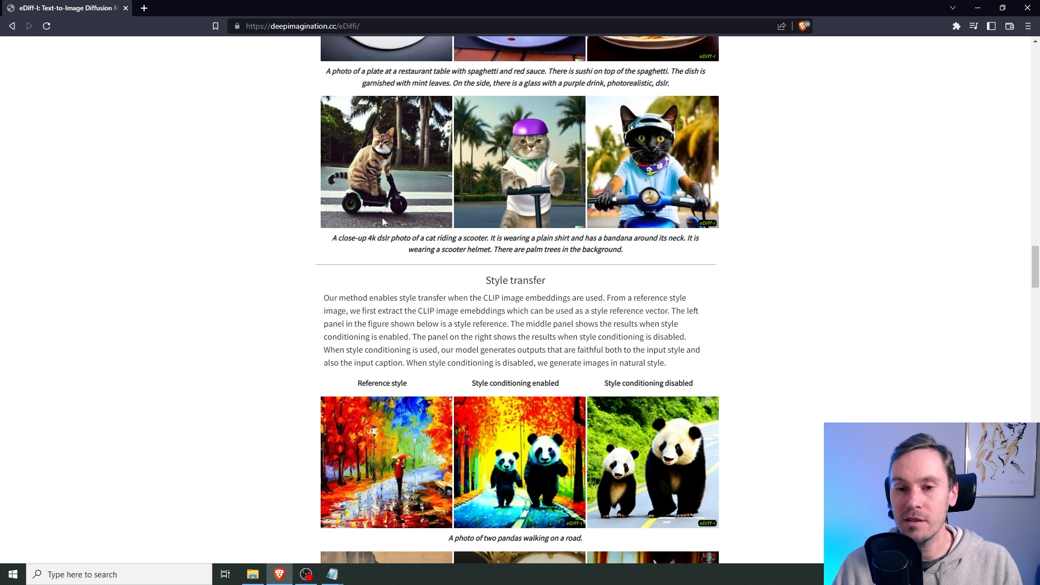
{"action": "mouse_move", "coordinate": [501, 230]}
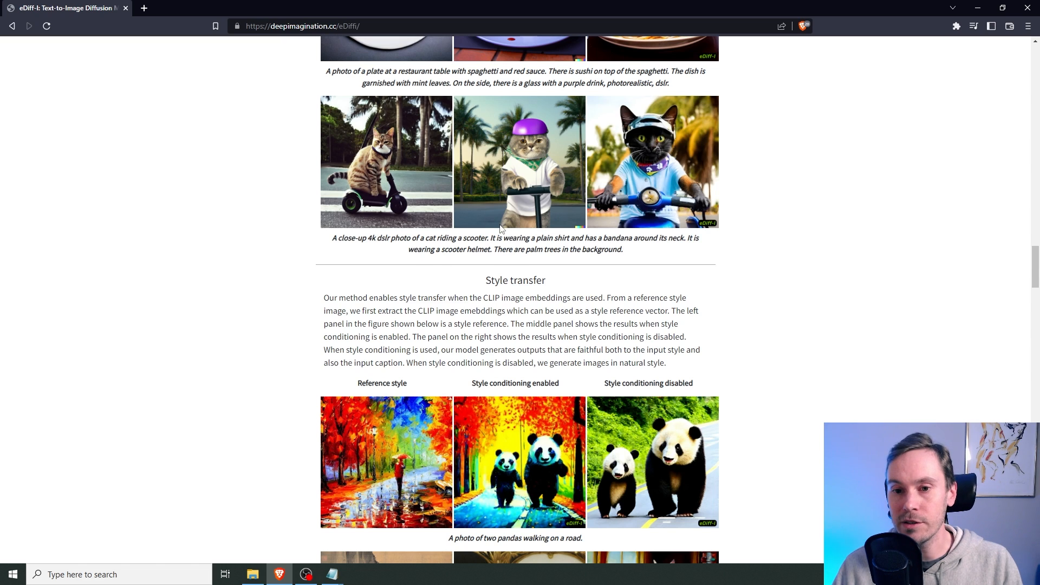
{"action": "mouse_move", "coordinate": [595, 237]}
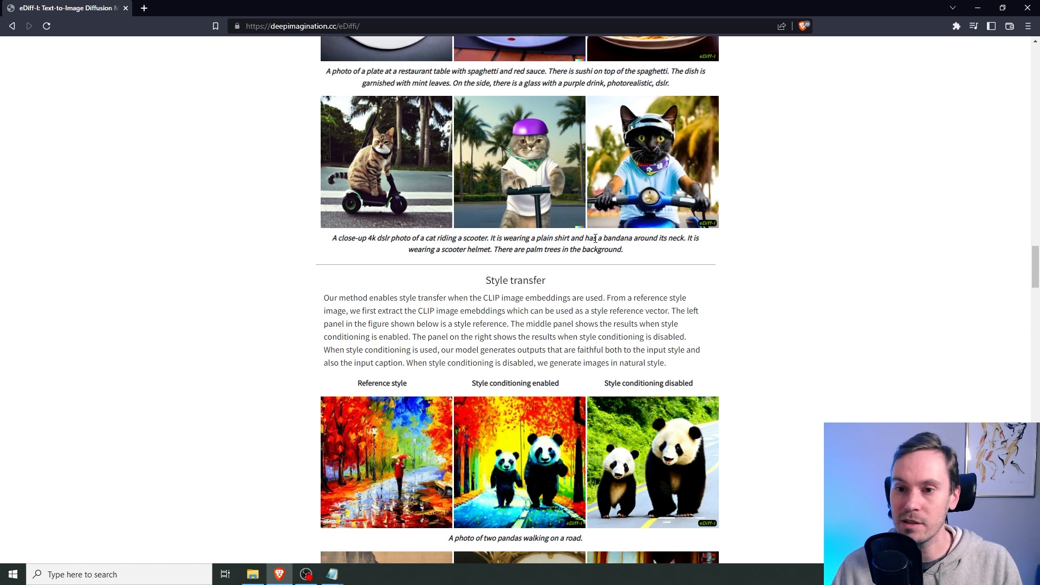
{"action": "mouse_move", "coordinate": [668, 234]}
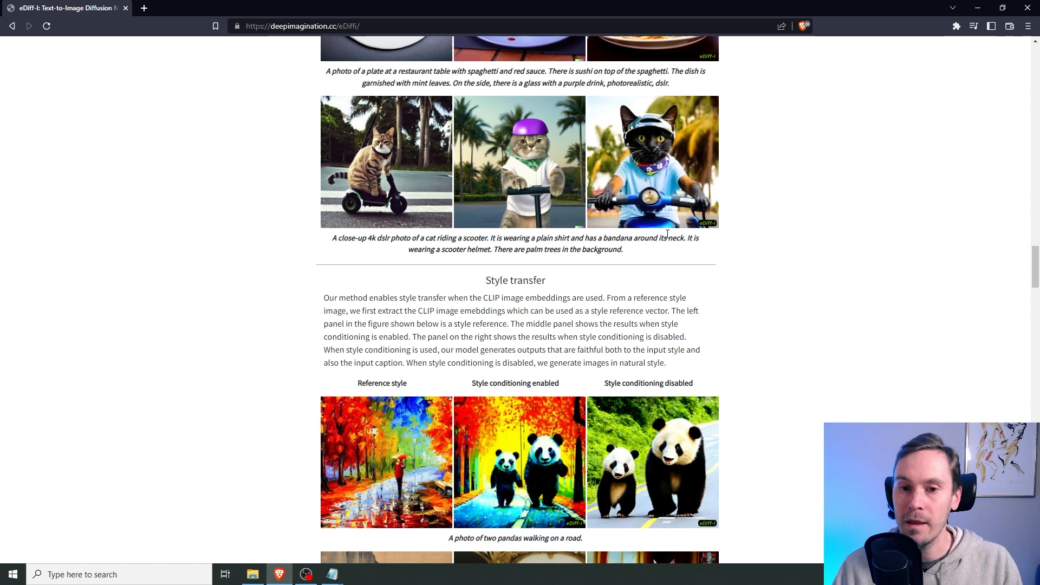
{"action": "mouse_move", "coordinate": [729, 188]}
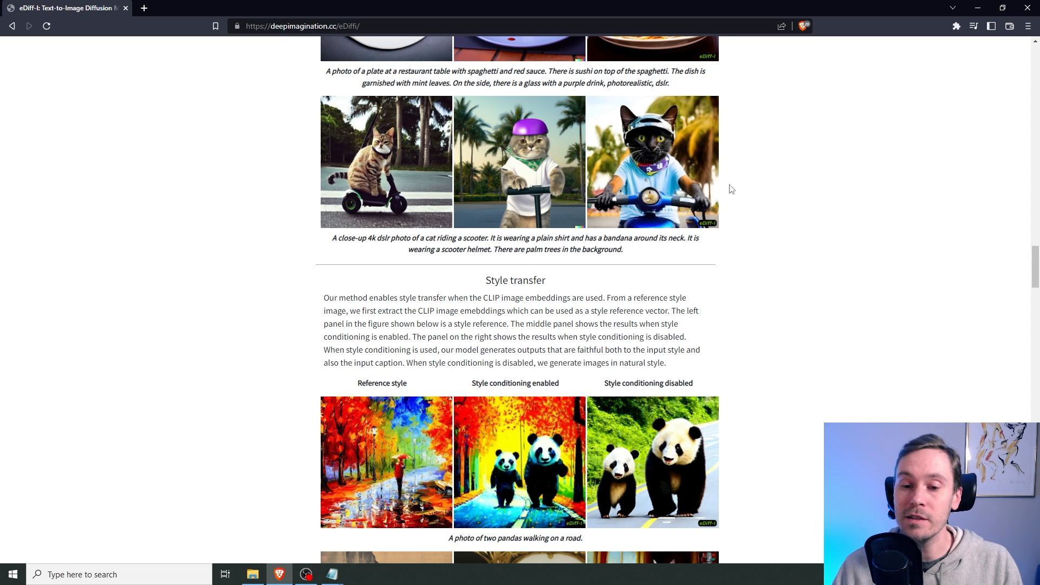
{"action": "mouse_move", "coordinate": [724, 208]}
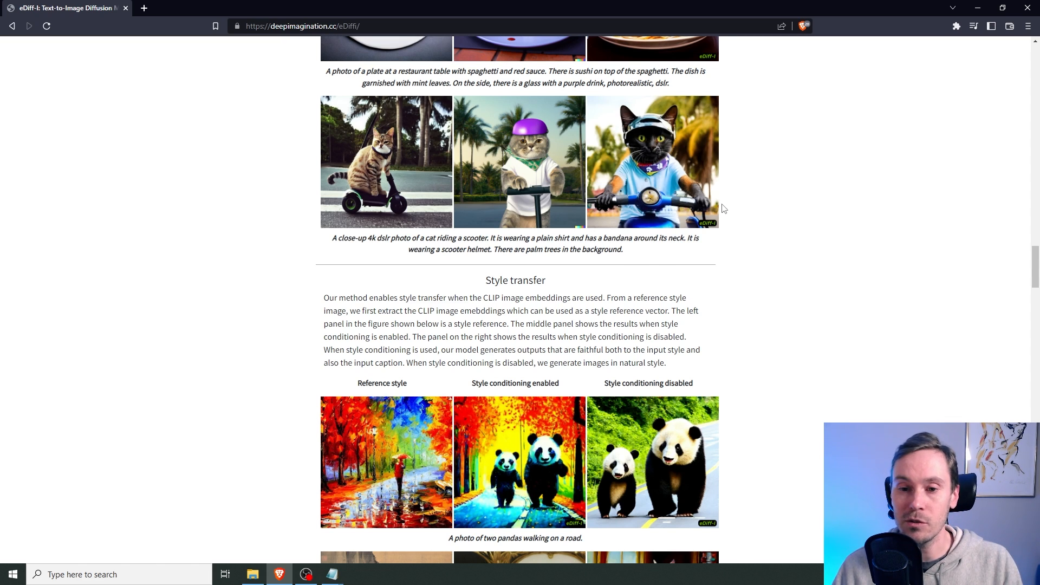
{"action": "mouse_move", "coordinate": [795, 280]}
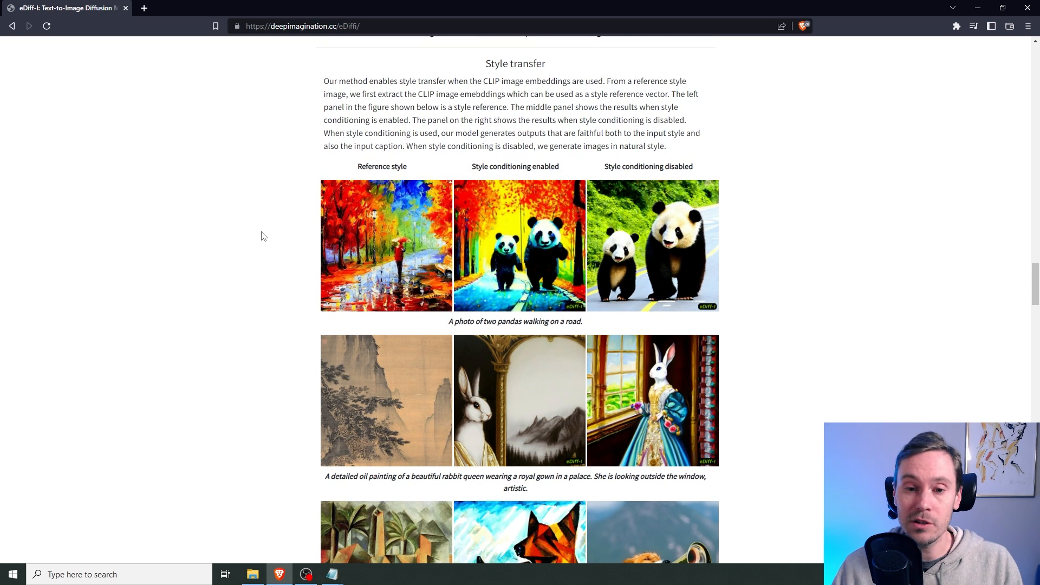
Scroll through the style transfer examples to the surfing teddy bear row
{"action": "scroll", "scroll_direction": "down", "scroll_amount": 3}
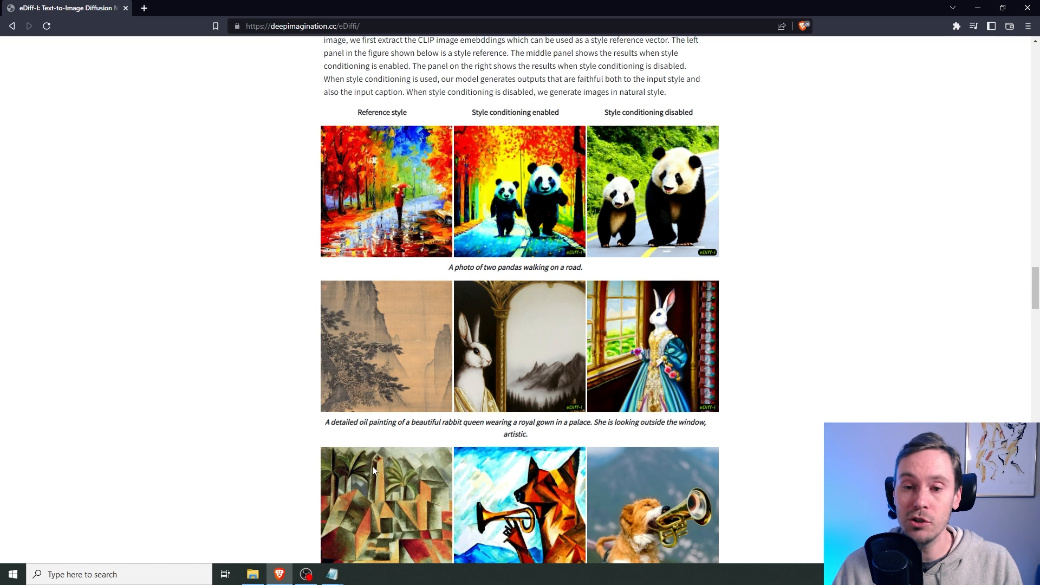
{"action": "mouse_move", "coordinate": [399, 168]}
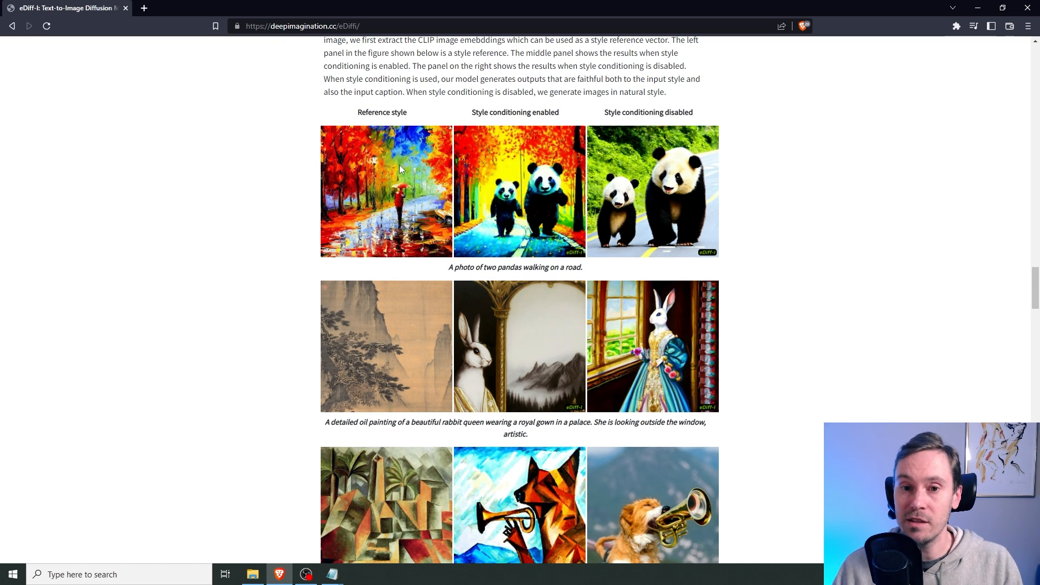
{"action": "mouse_move", "coordinate": [701, 181]}
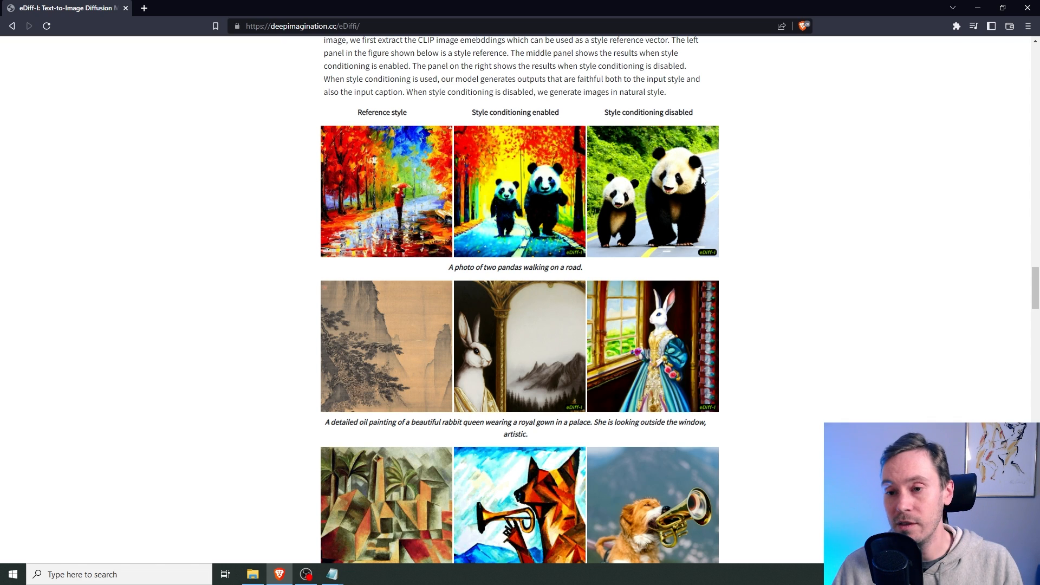
{"action": "mouse_move", "coordinate": [677, 165]}
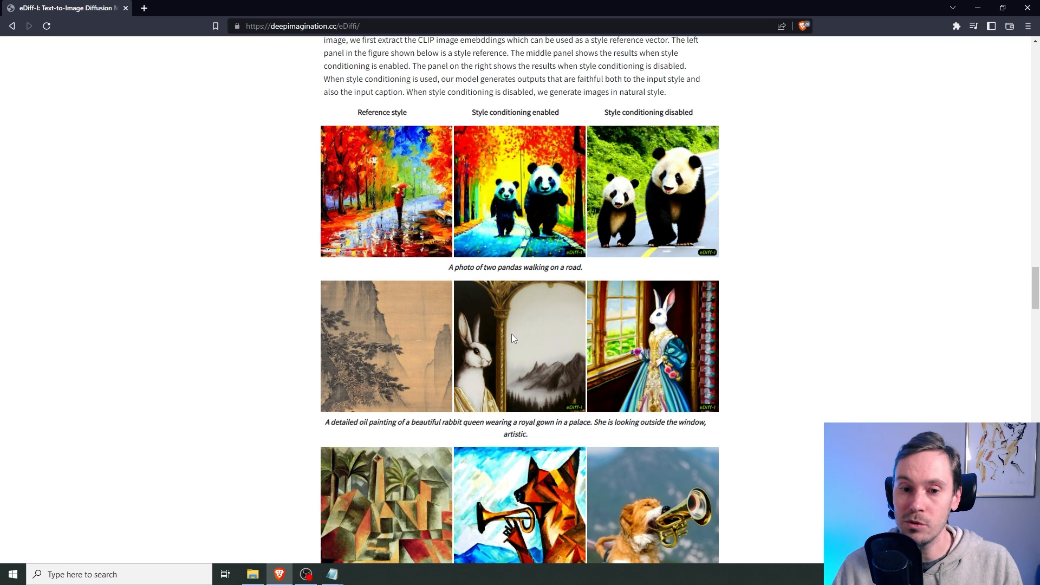
{"action": "scroll", "scroll_direction": "down", "scroll_amount": 3}
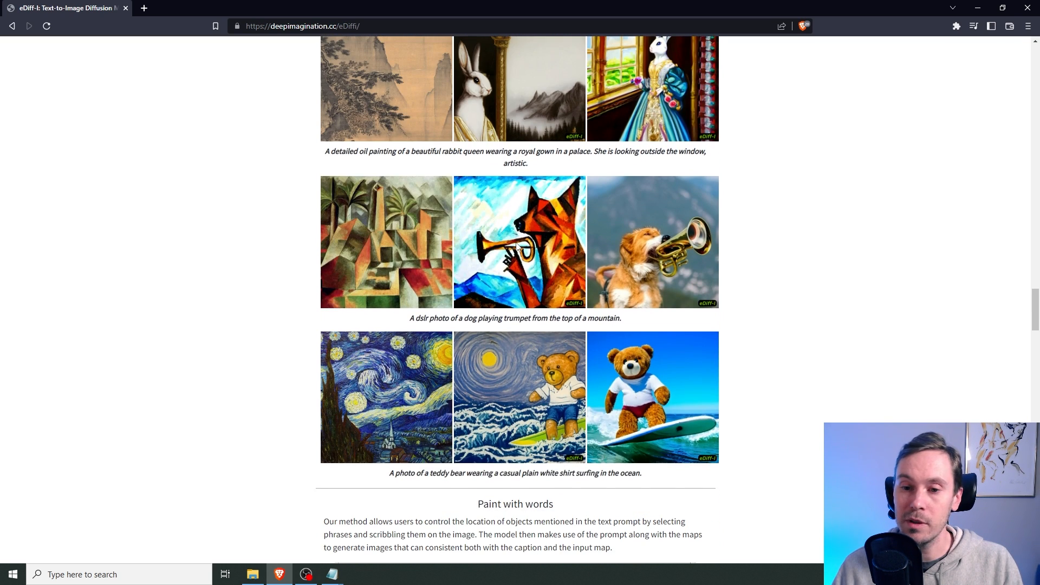
{"action": "mouse_move", "coordinate": [517, 233]}
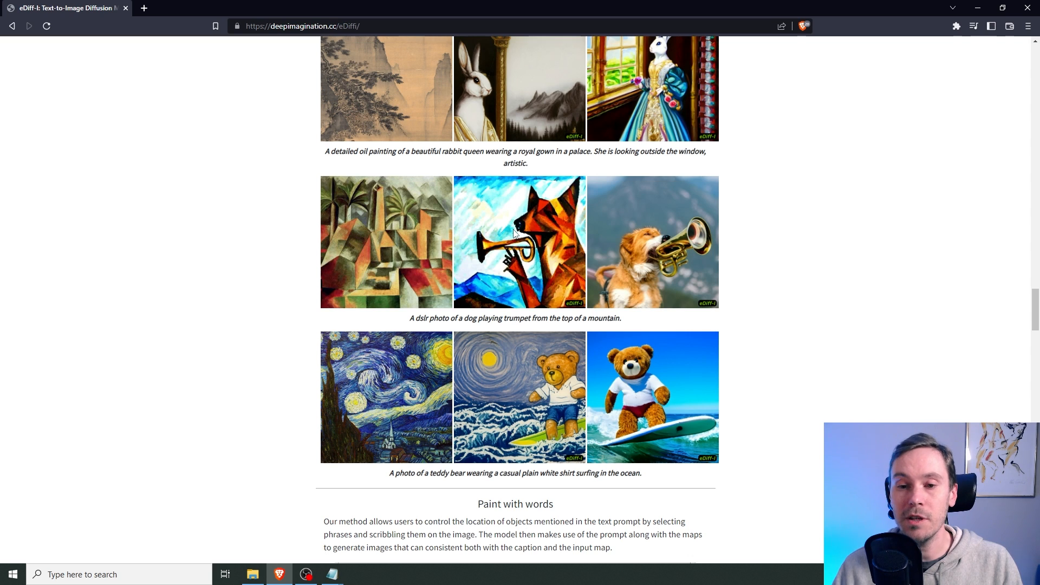
{"action": "mouse_move", "coordinate": [813, 299]}
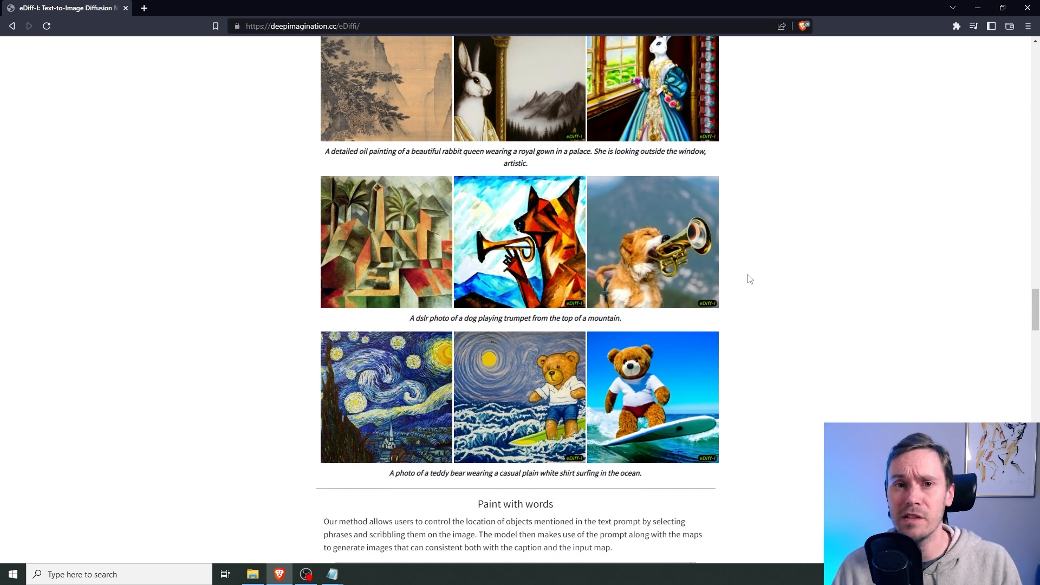
{"action": "mouse_move", "coordinate": [807, 313]}
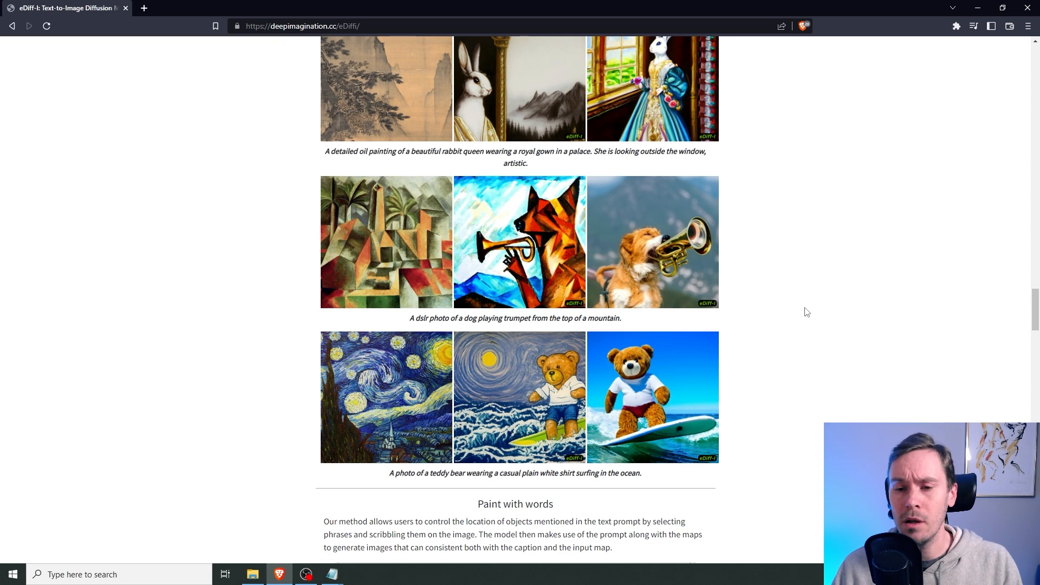
{"action": "mouse_move", "coordinate": [818, 298]}
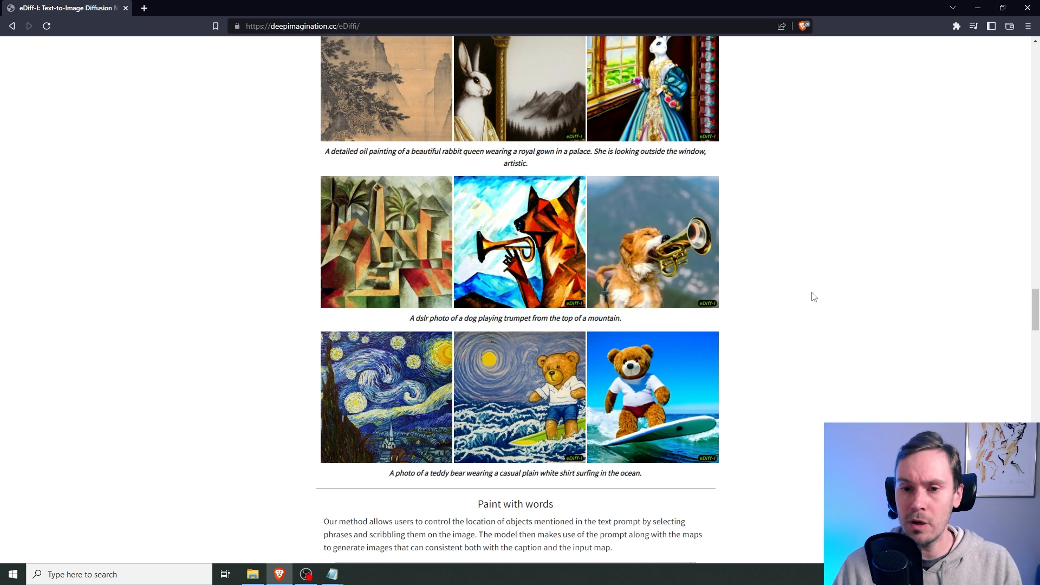
{"action": "mouse_move", "coordinate": [718, 268]}
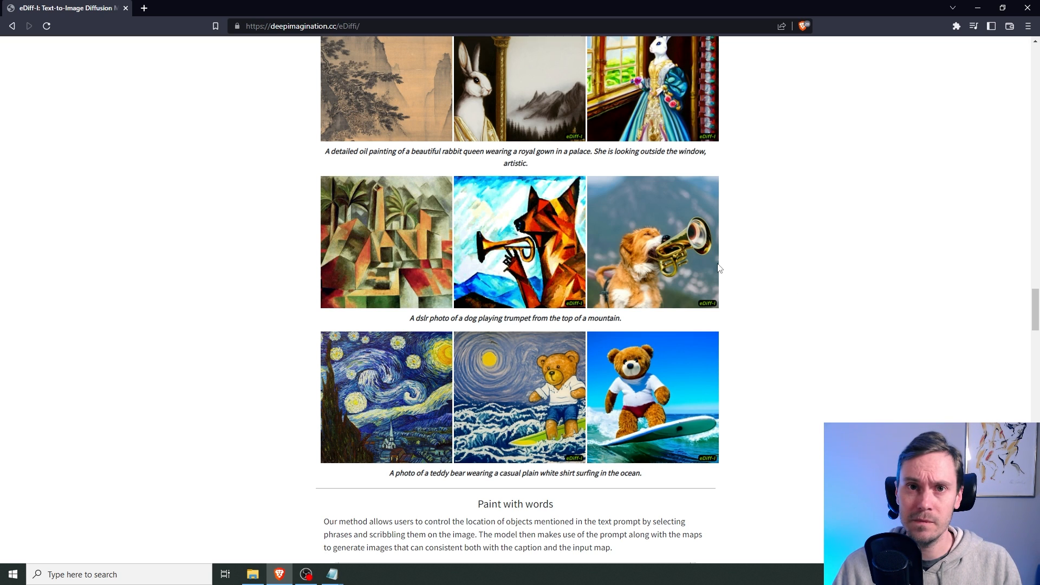
Scroll down to the Paint with words description and its paused demo videos
{"action": "scroll", "scroll_direction": "down", "scroll_amount": 3}
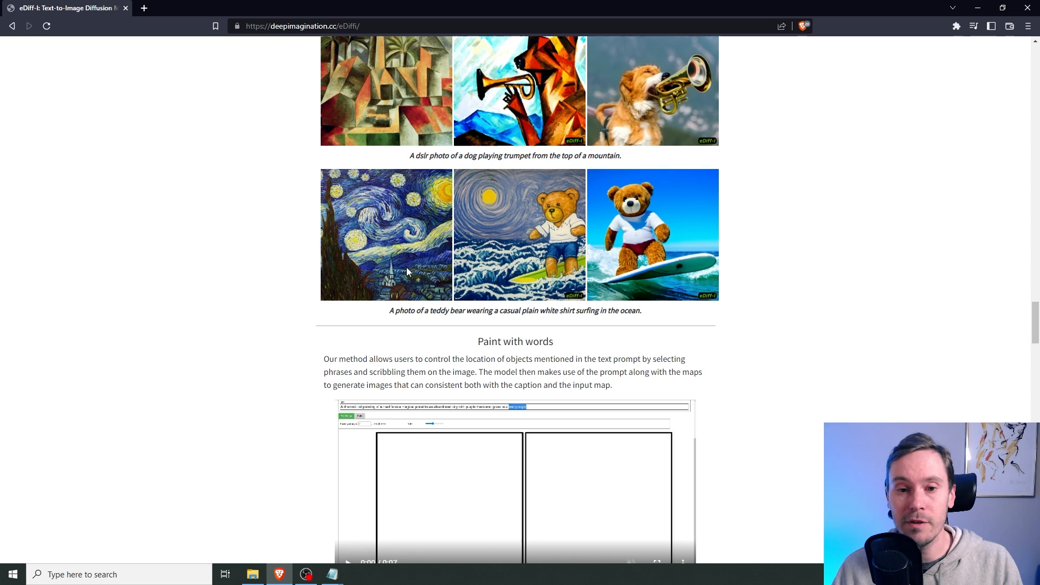
{"action": "scroll", "scroll_direction": "down", "scroll_amount": 3}
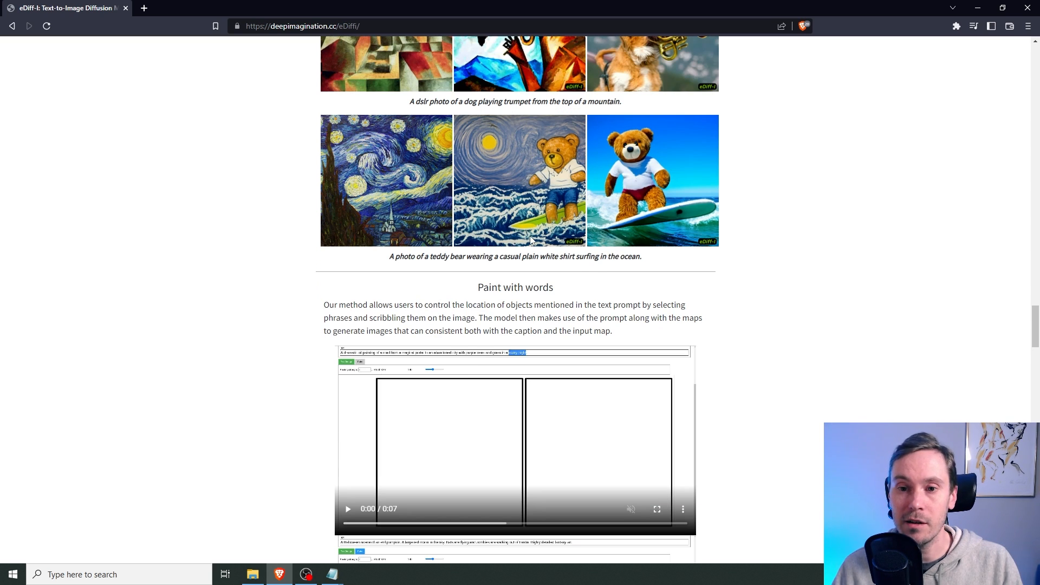
{"action": "scroll", "scroll_direction": "down", "scroll_amount": 3}
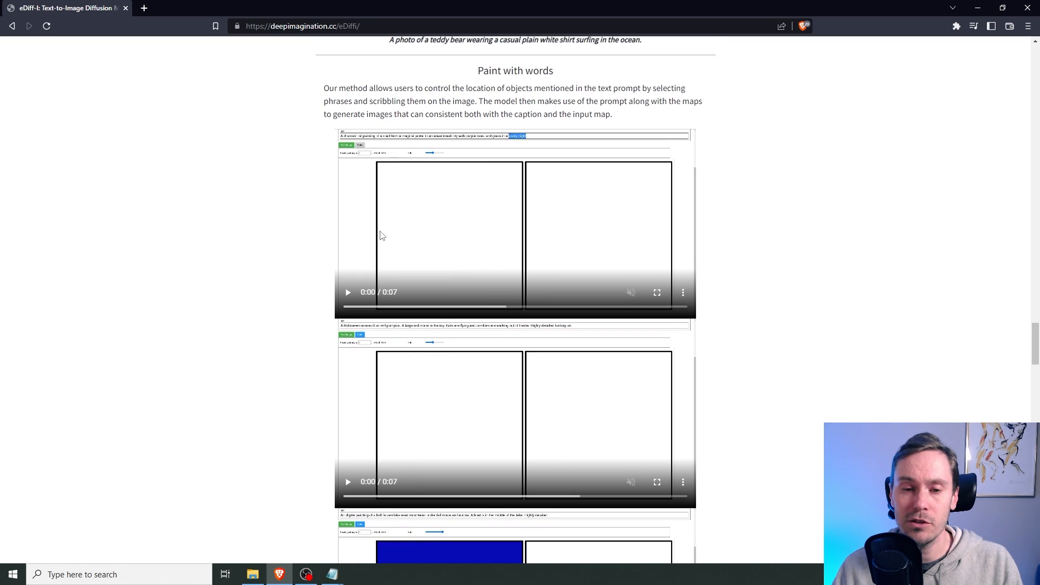
{"action": "scroll", "scroll_direction": "down", "scroll_amount": 3}
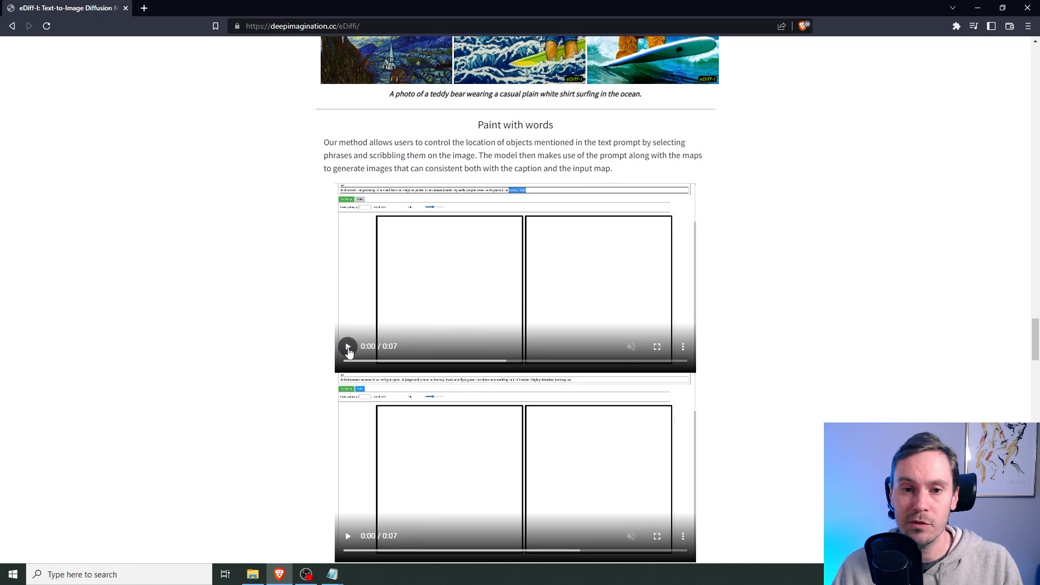
Play the first paint-with-words demo video, then replay it from the start
{"action": "left_click", "coordinate": [347, 346]}
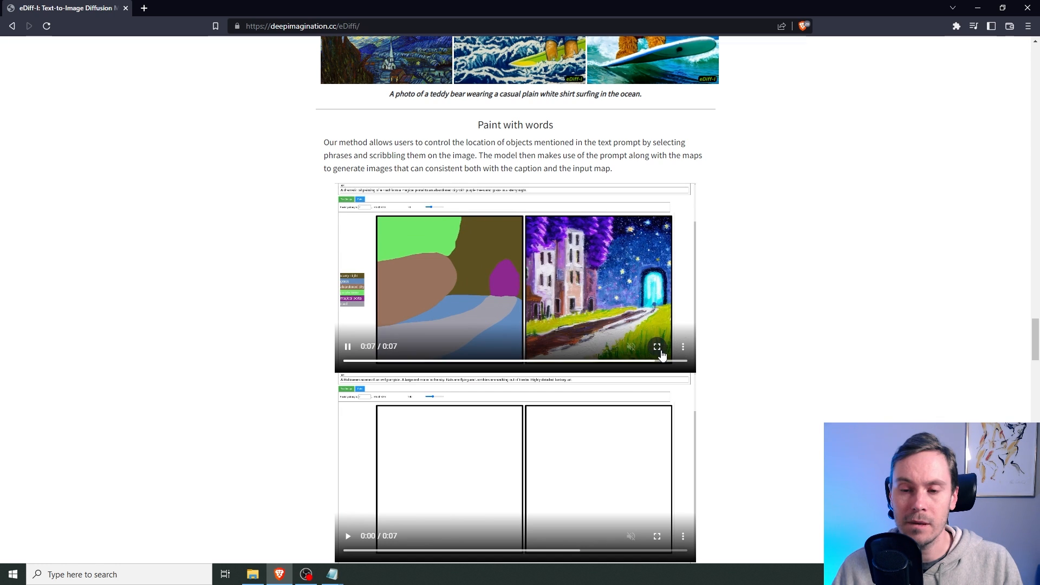
{"action": "left_click", "coordinate": [346, 345]}
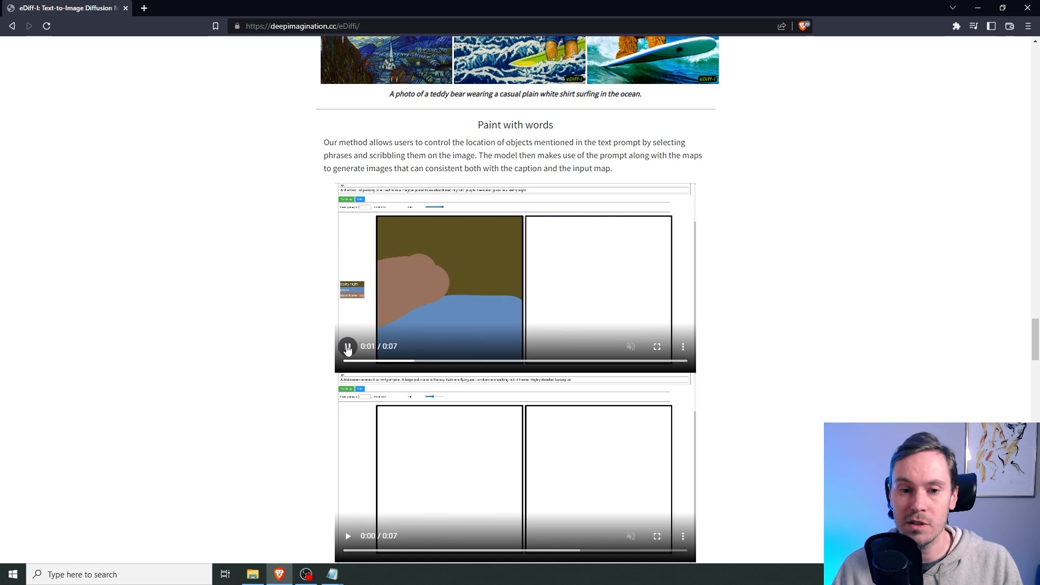
{"action": "scroll", "scroll_direction": "down", "scroll_amount": 3}
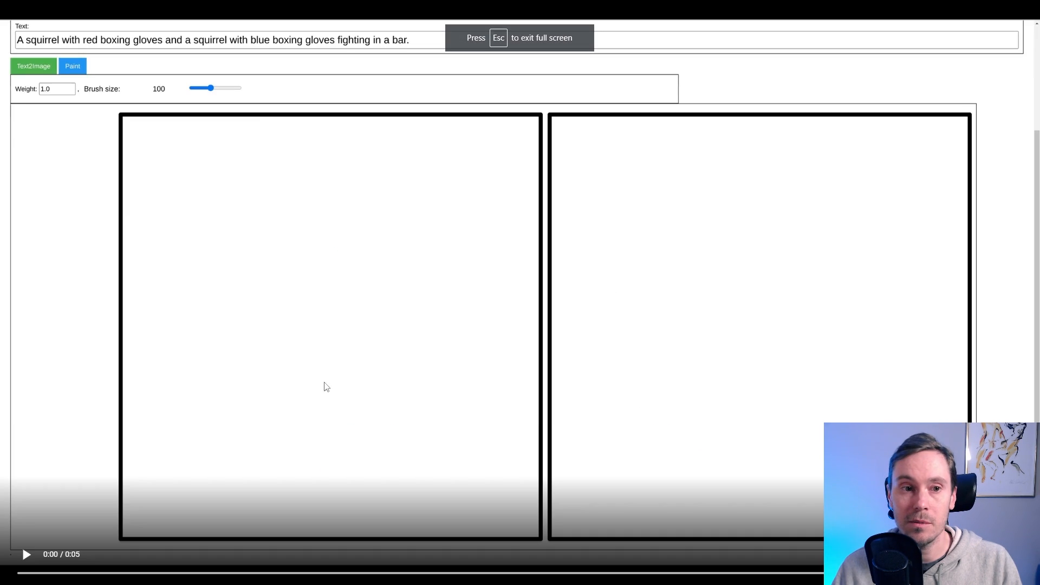
Watch the red Ferrari video enlarged, then scroll to 'Benefit of using denoising experts'
{"action": "key", "text": "Escape"}
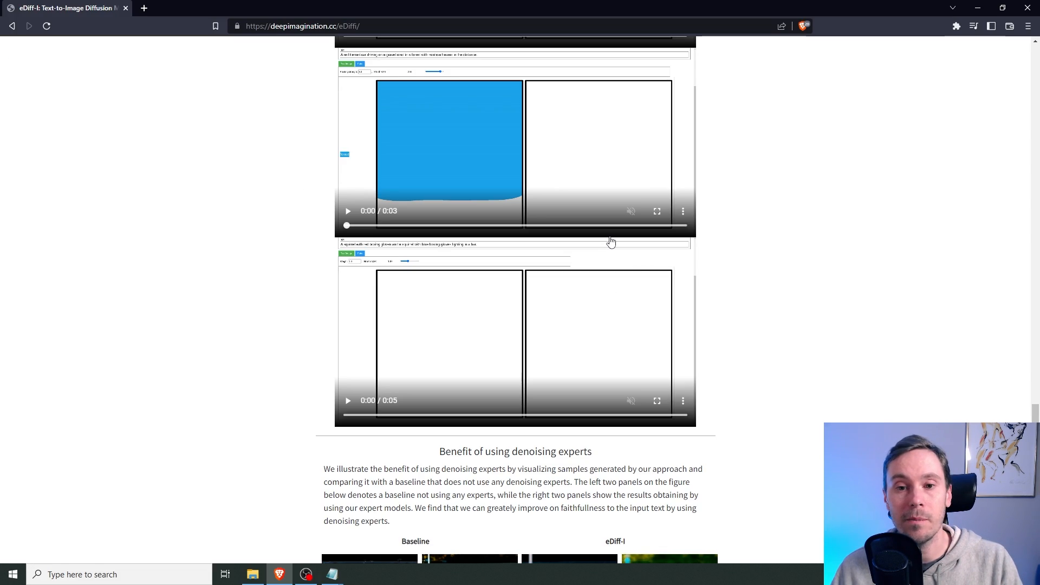
{"action": "left_click", "coordinate": [656, 211]}
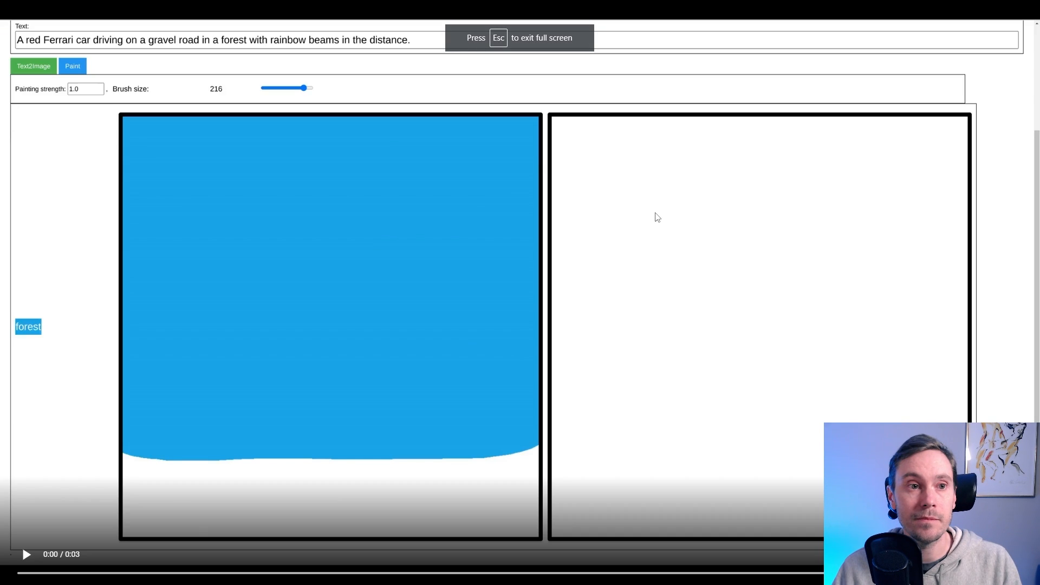
{"action": "mouse_move", "coordinate": [514, 343]}
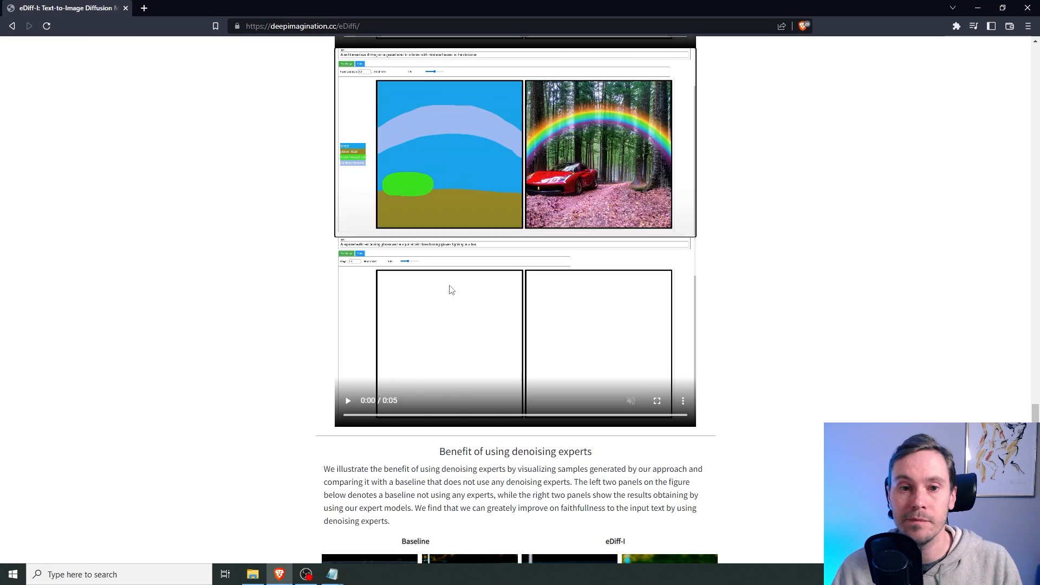
{"action": "scroll", "scroll_direction": "down", "scroll_amount": 3}
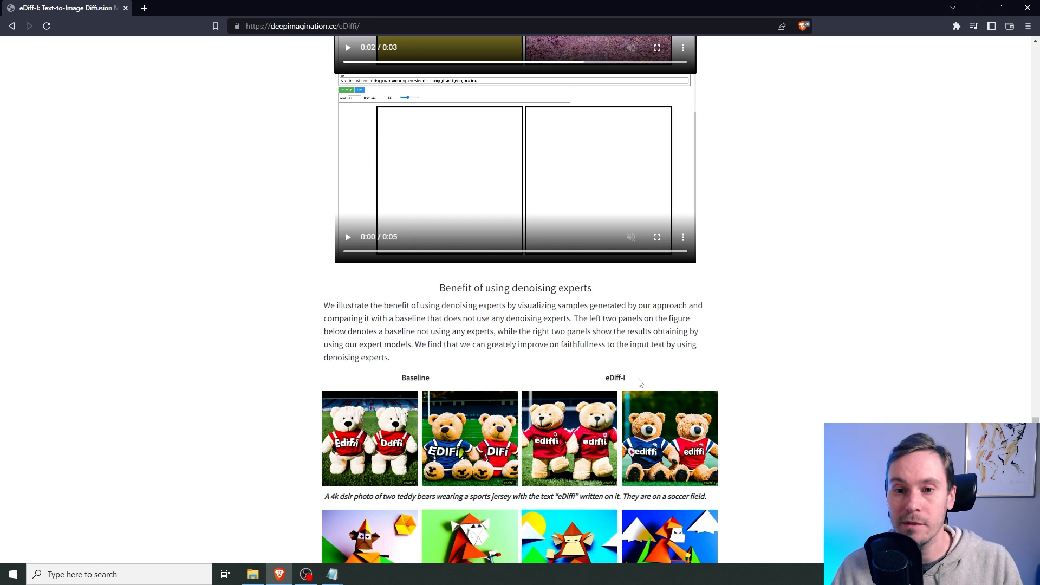
Scroll through the teddy bear and origami monkey baseline-versus-eDiff-I comparison rows
{"action": "scroll", "scroll_direction": "down", "scroll_amount": 3}
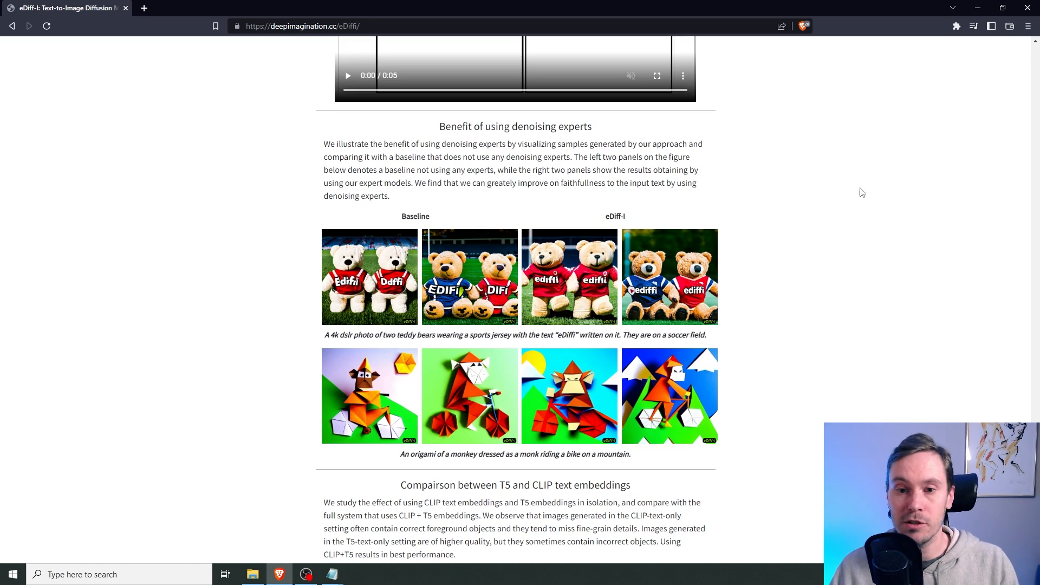
{"action": "mouse_move", "coordinate": [336, 346]}
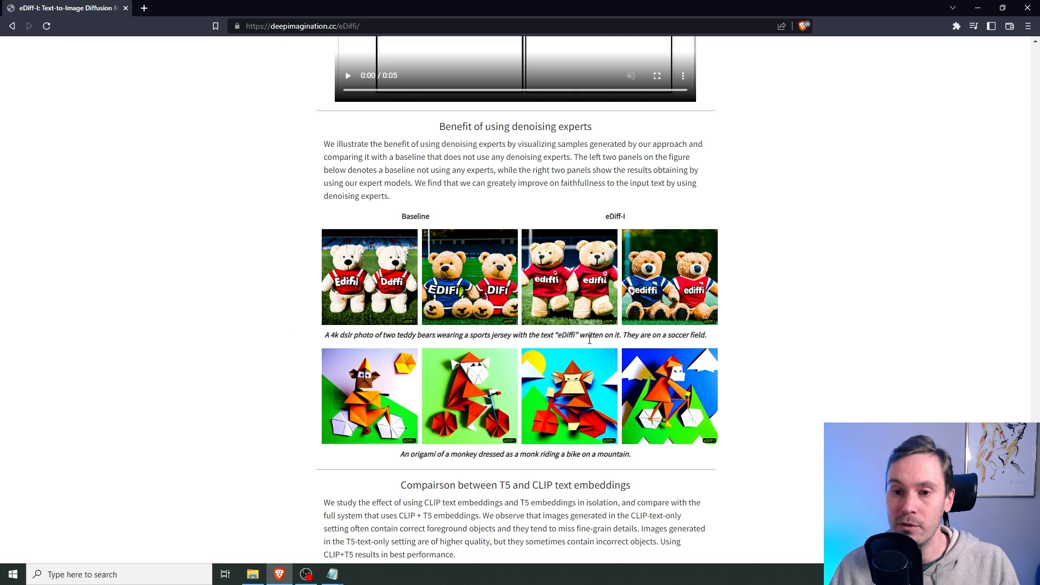
{"action": "mouse_move", "coordinate": [722, 348]}
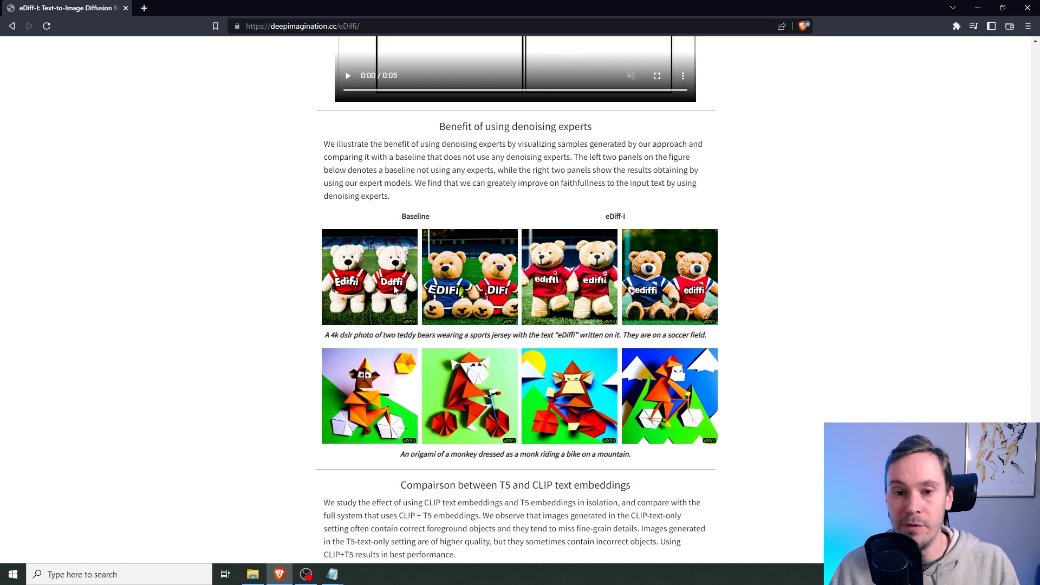
{"action": "mouse_move", "coordinate": [564, 292]}
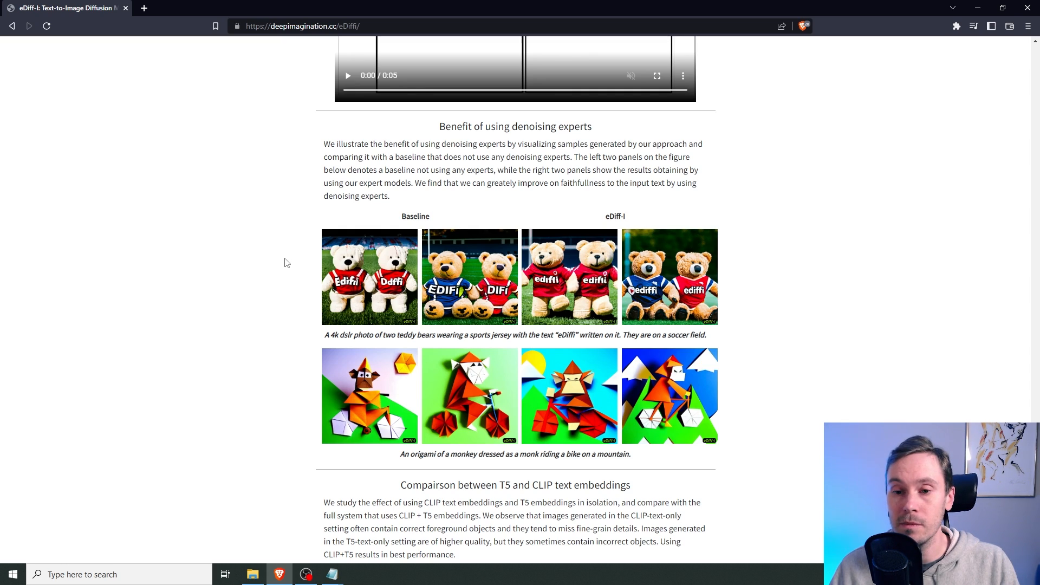
{"action": "mouse_move", "coordinate": [318, 288]}
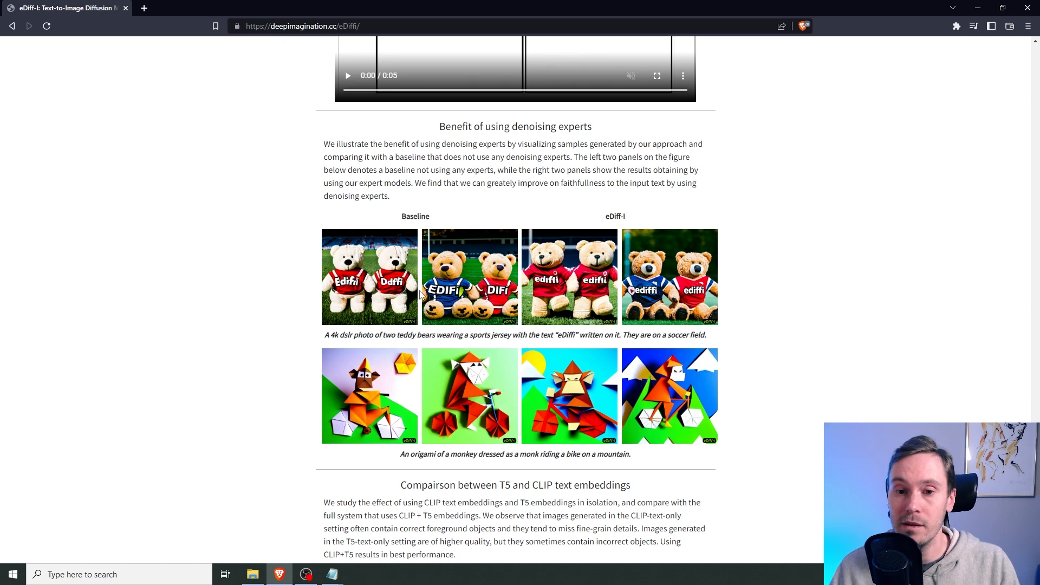
{"action": "mouse_move", "coordinate": [488, 215]}
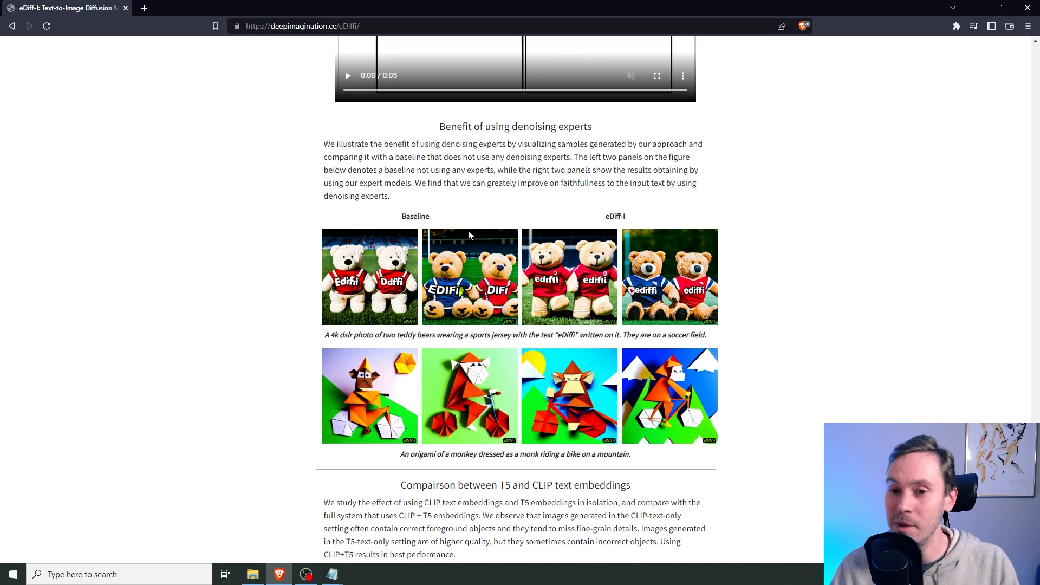
{"action": "mouse_move", "coordinate": [701, 312]}
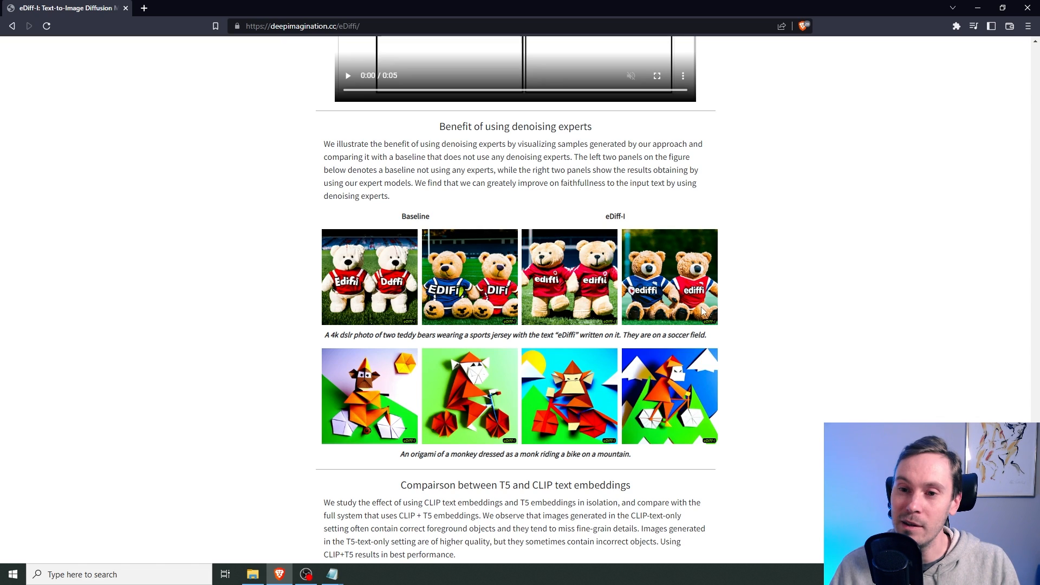
{"action": "mouse_move", "coordinate": [565, 279]}
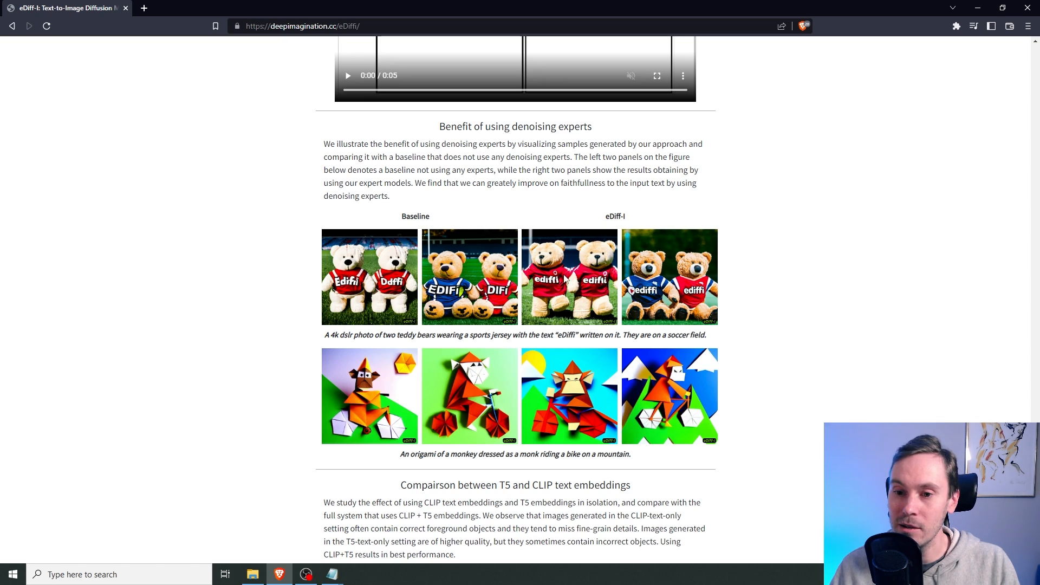
{"action": "mouse_move", "coordinate": [677, 301]}
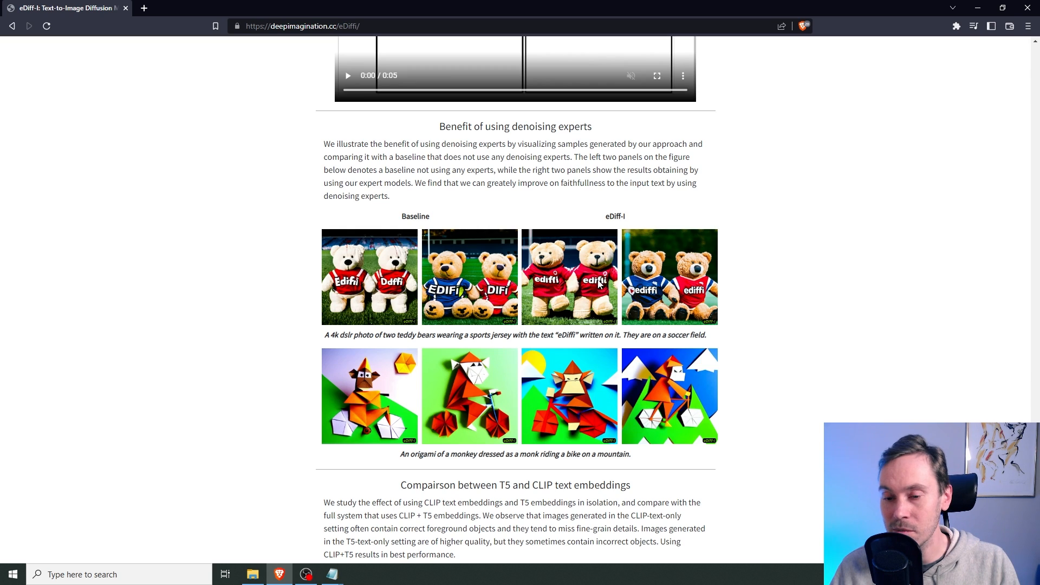
{"action": "scroll", "scroll_direction": "down", "scroll_amount": 3}
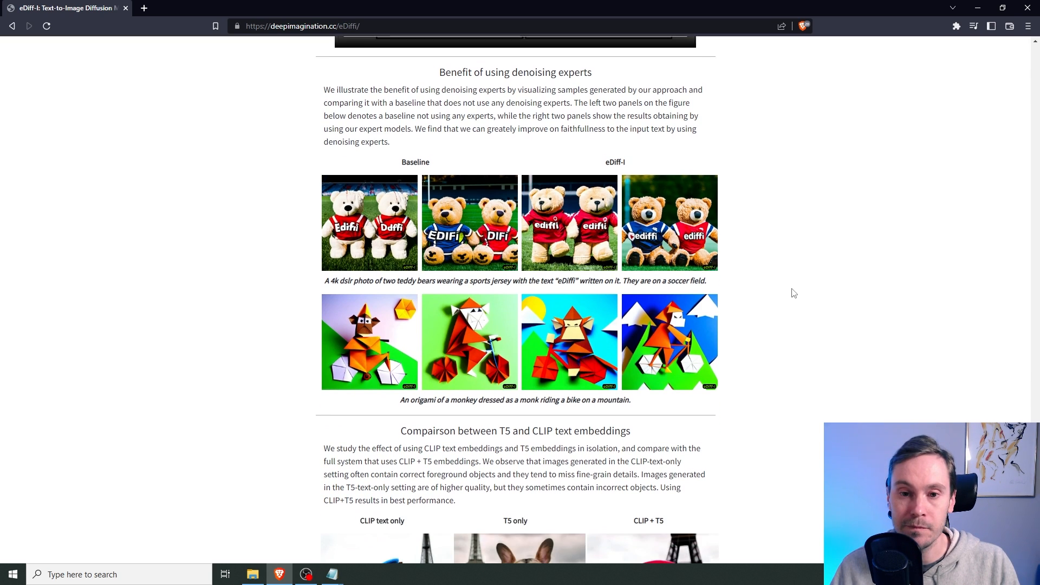
Scroll past the T5-versus-CLIP corgi and parrot comparisons to the penguin style examples
{"action": "scroll", "scroll_direction": "down", "scroll_amount": 3}
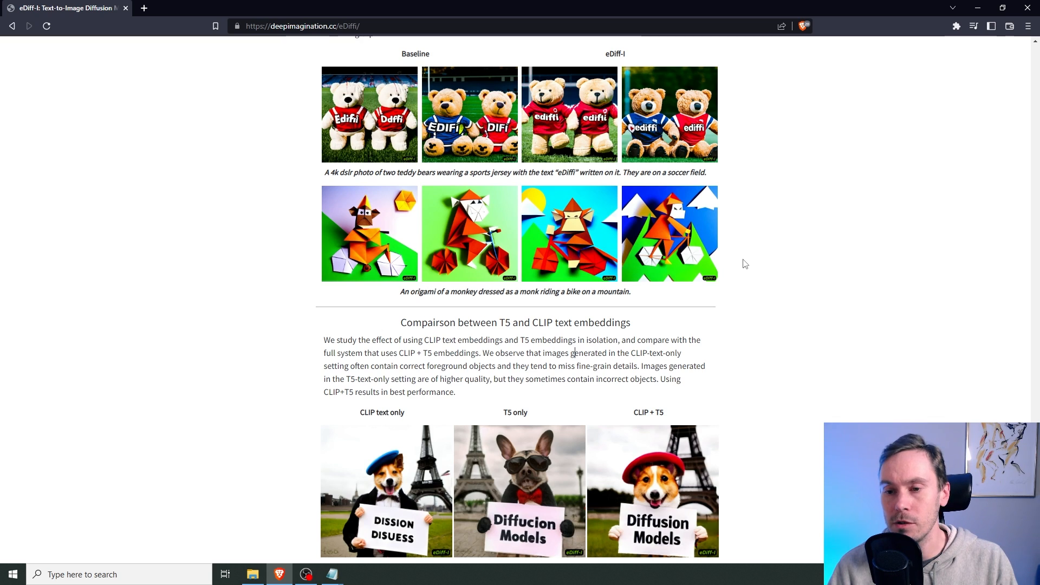
{"action": "mouse_move", "coordinate": [748, 285]}
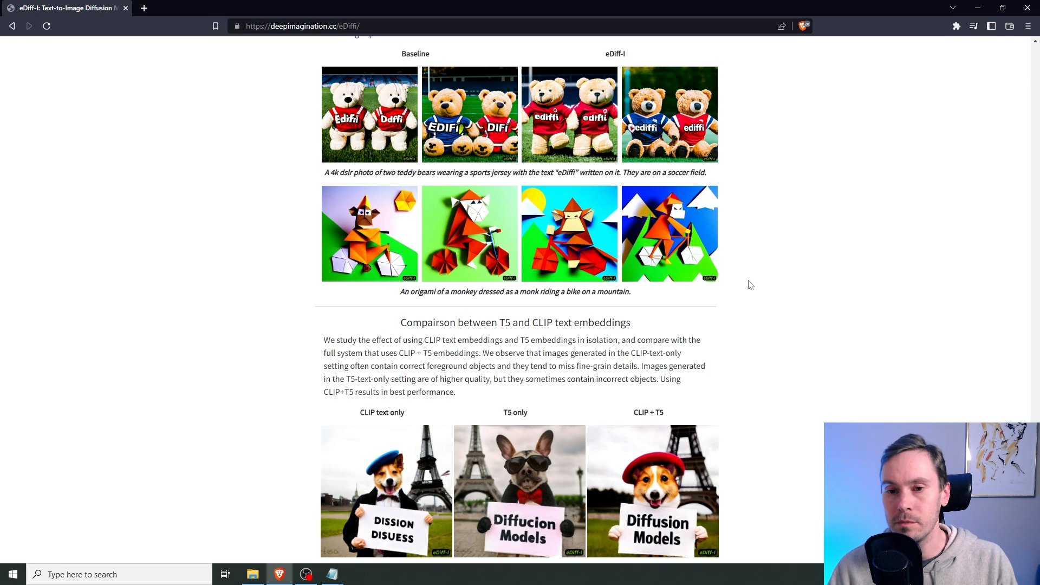
{"action": "scroll", "scroll_direction": "down", "scroll_amount": 3}
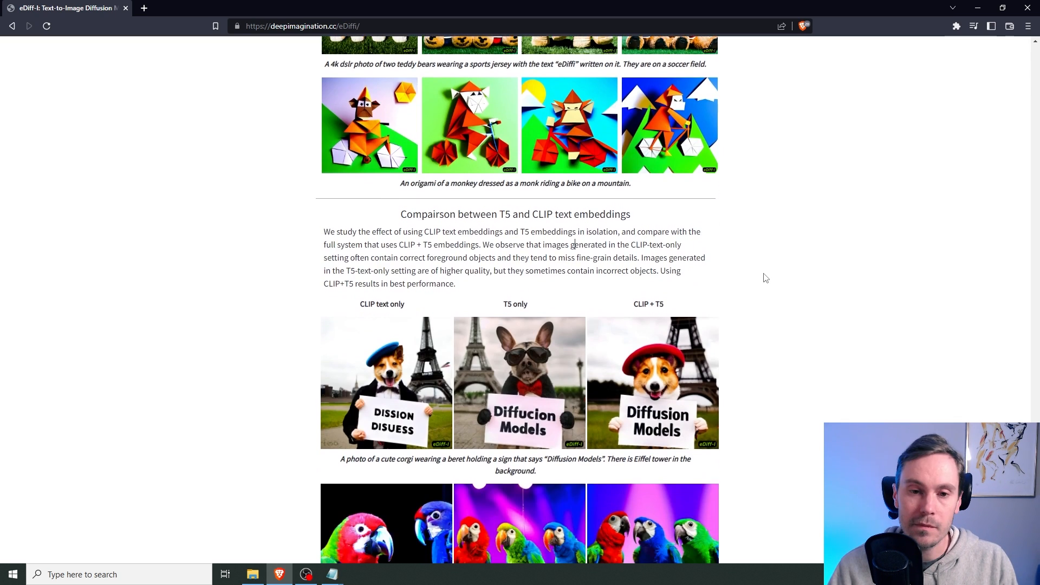
{"action": "scroll", "scroll_direction": "down", "scroll_amount": 3}
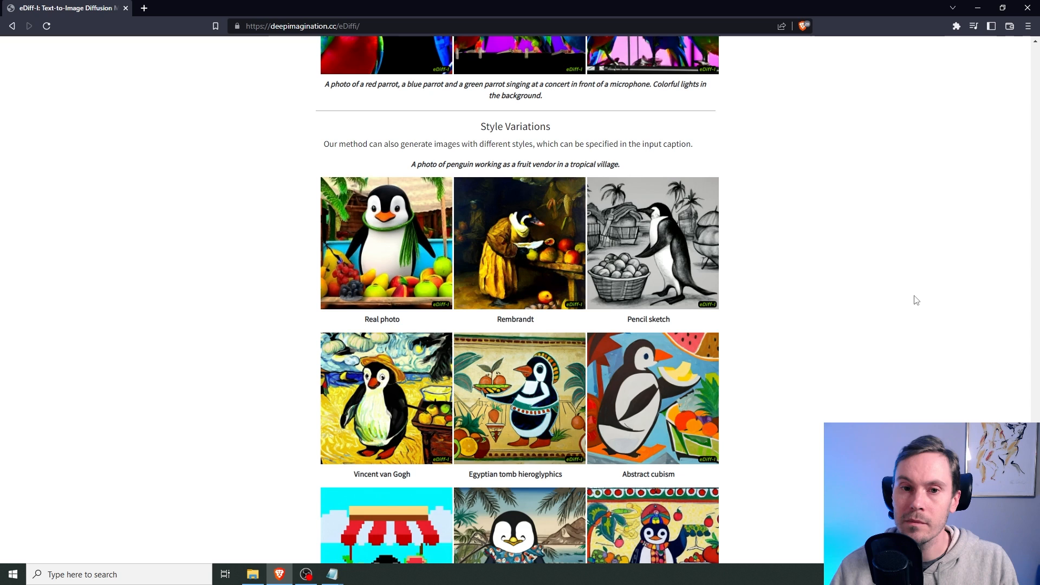
Scroll through the nine penguin styles, through Pixel art, Hokusai and Madhubani, to Citation
{"action": "scroll", "scroll_direction": "down", "scroll_amount": 3}
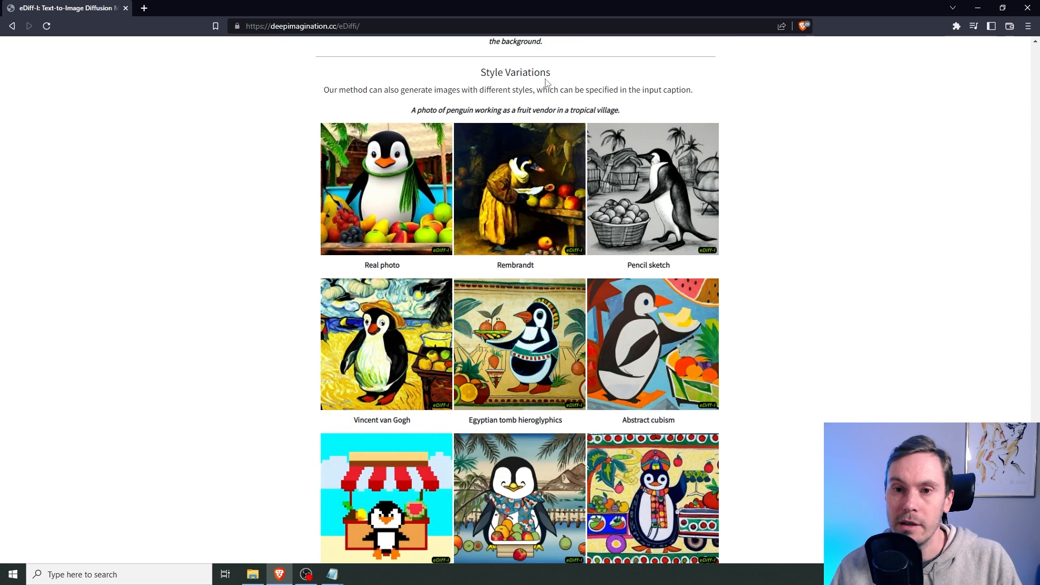
{"action": "mouse_move", "coordinate": [613, 162]}
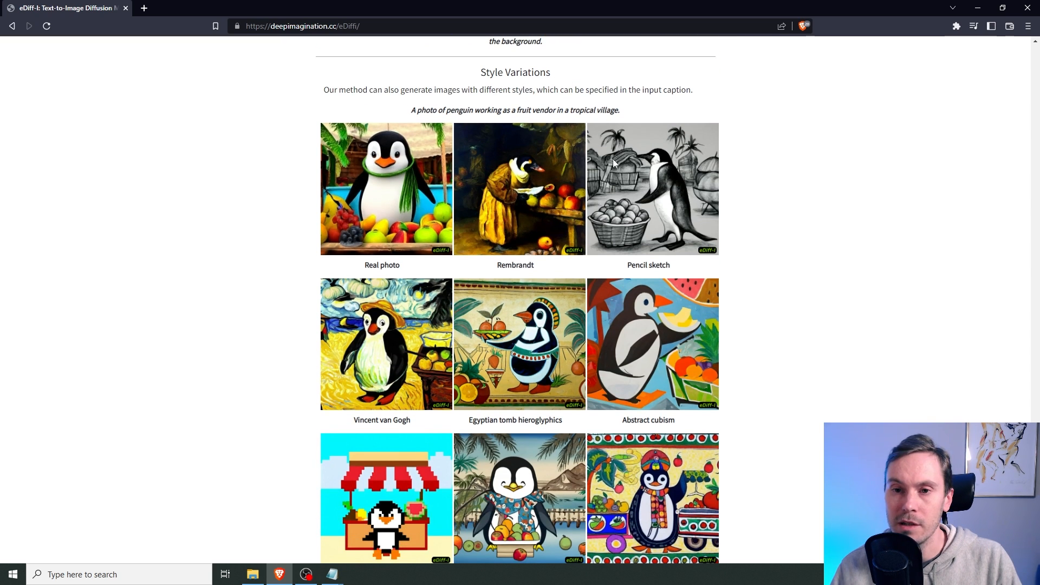
{"action": "mouse_move", "coordinate": [443, 131]}
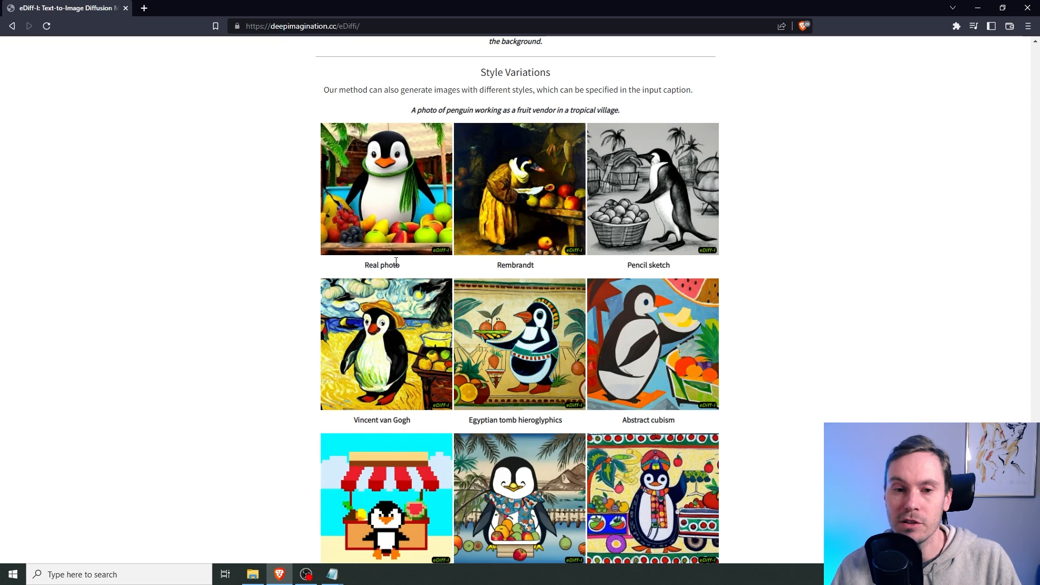
{"action": "mouse_move", "coordinate": [506, 269]}
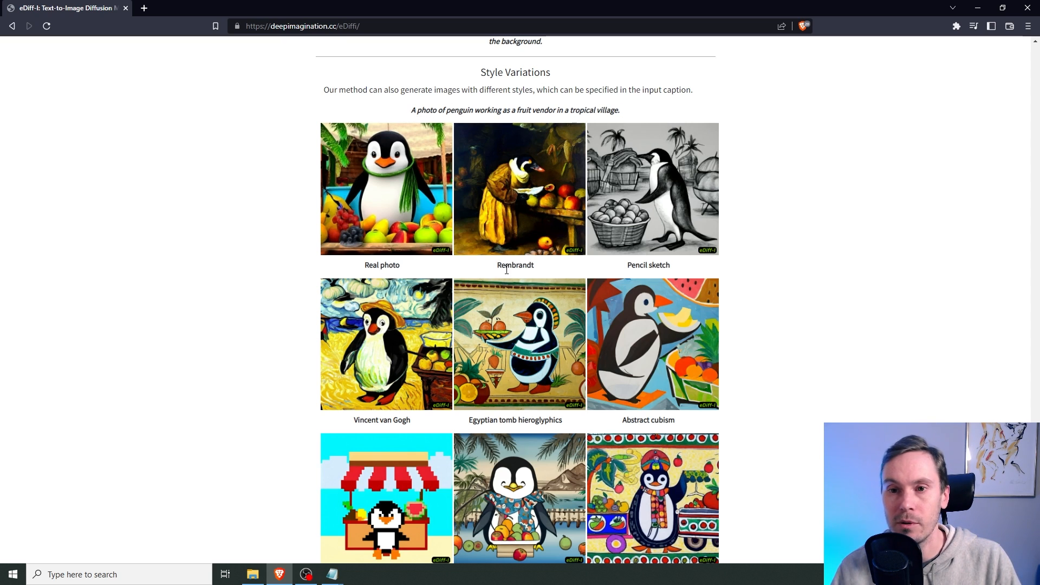
{"action": "mouse_move", "coordinate": [750, 275]}
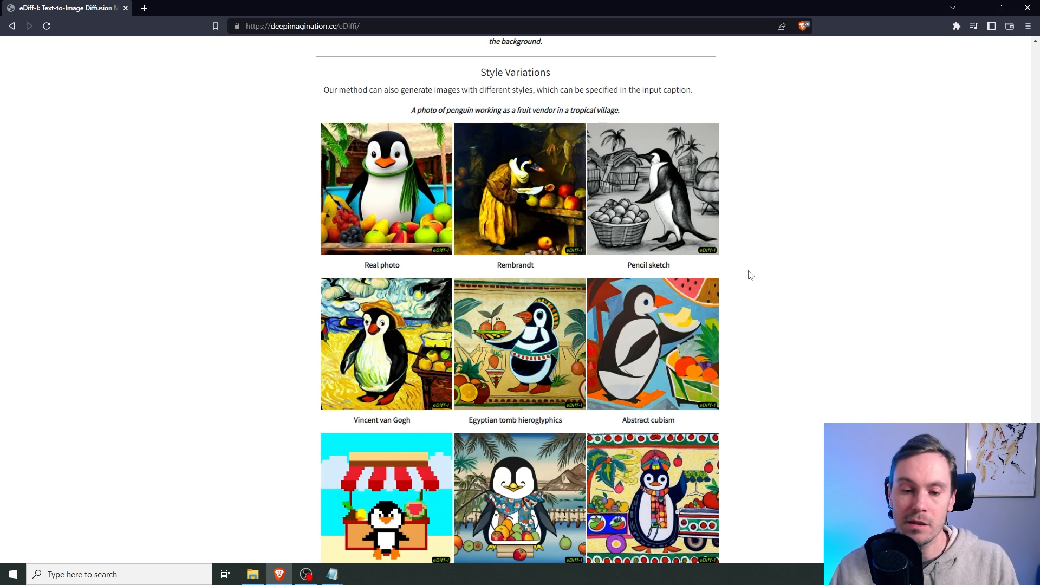
{"action": "scroll", "scroll_direction": "down", "scroll_amount": 3}
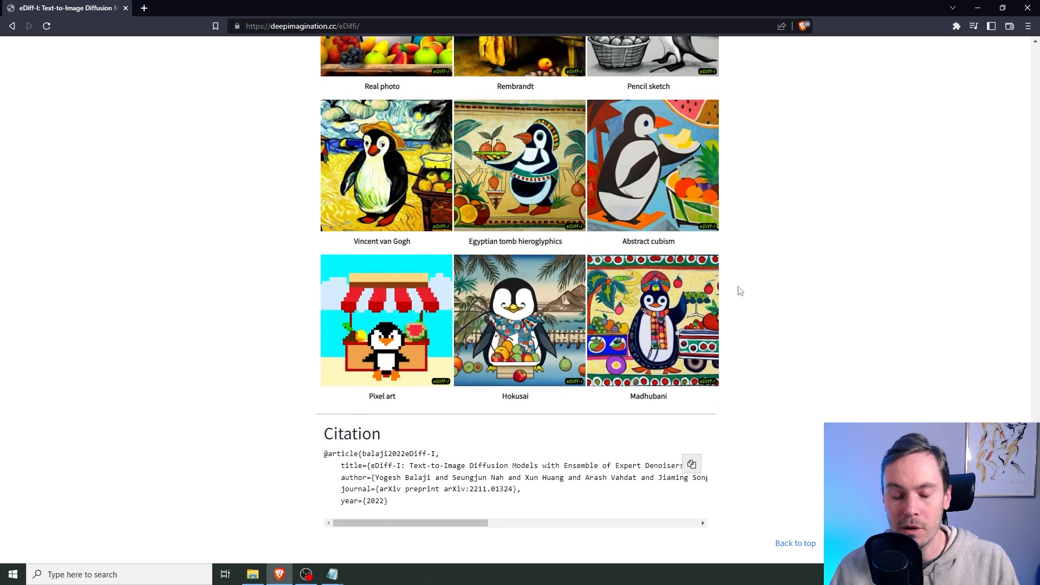
{"action": "mouse_move", "coordinate": [905, 417]}
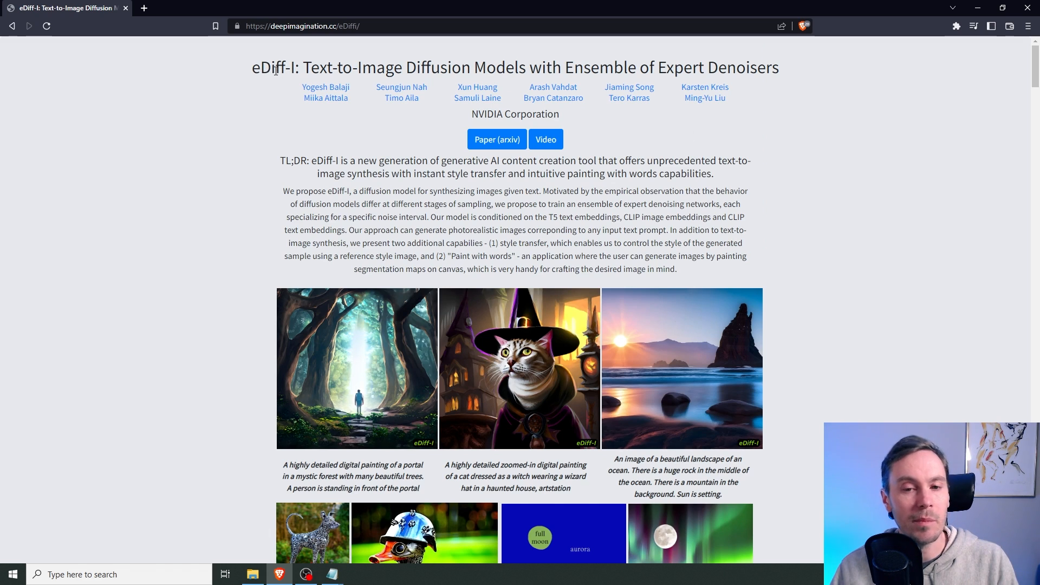
{"action": "mouse_move", "coordinate": [611, 209]}
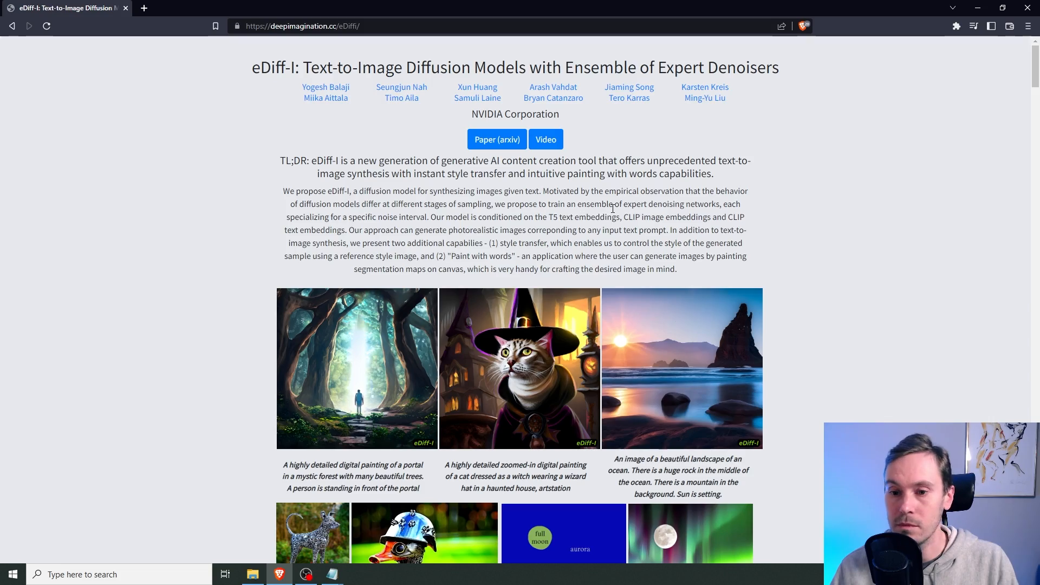